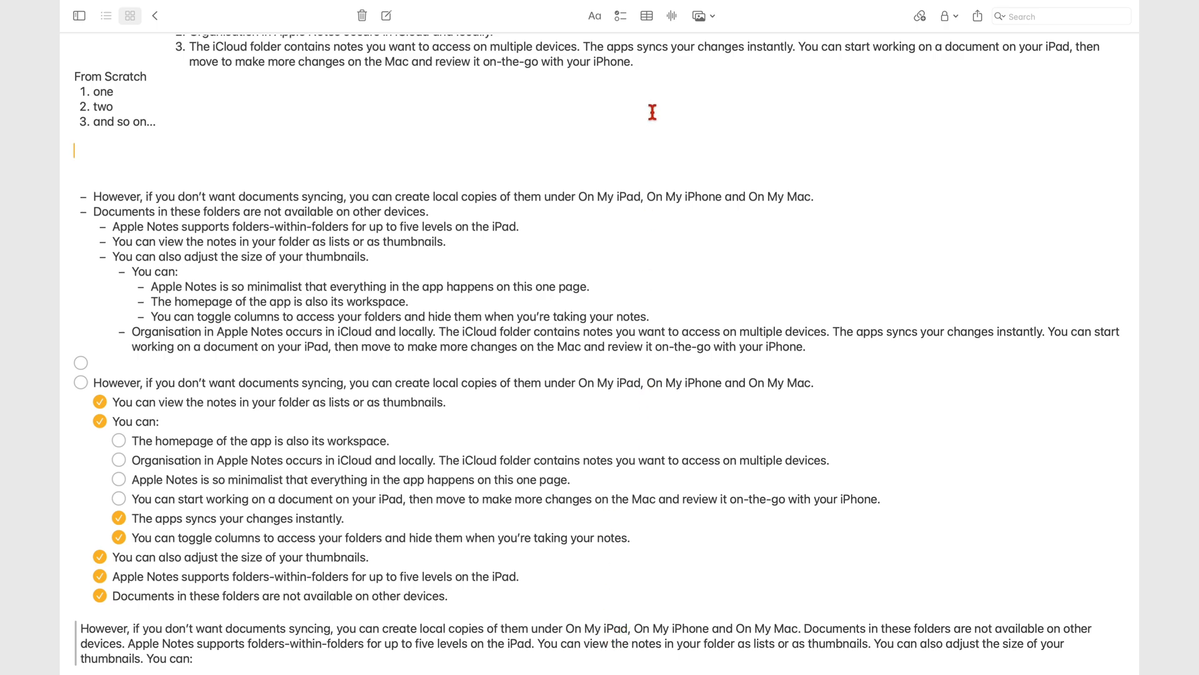
# Insert a new audio recording below the From Scratch list.
pyautogui.click(670, 15)
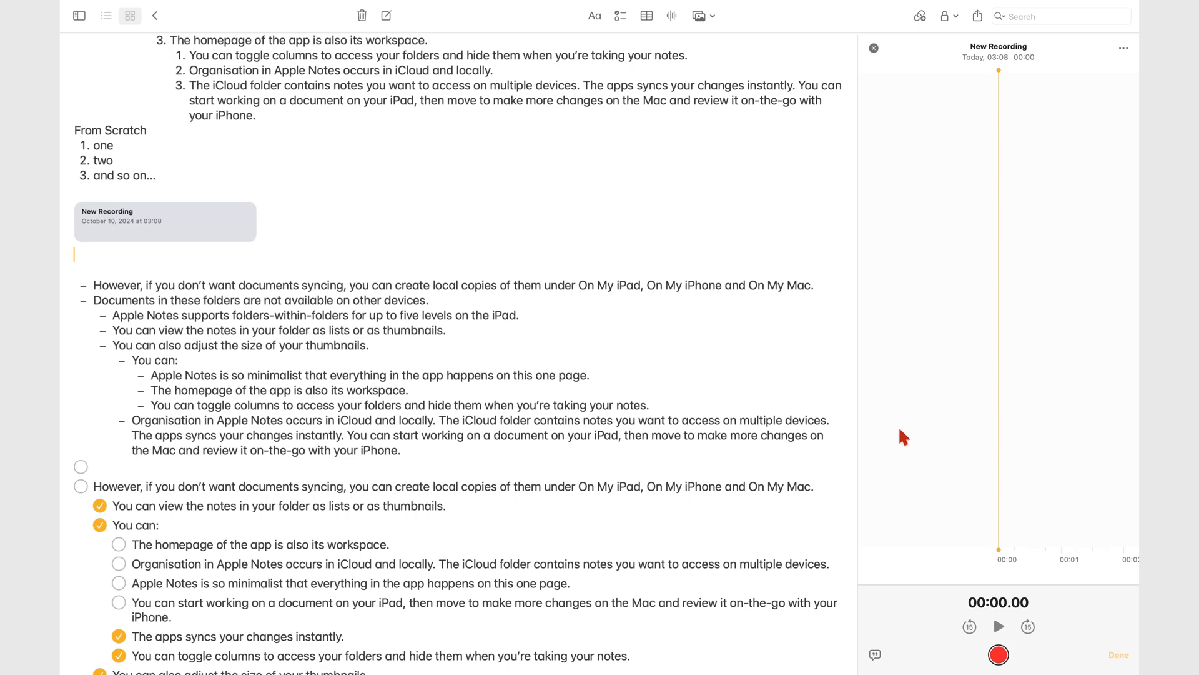
pyautogui.moveTo(1009, 643)
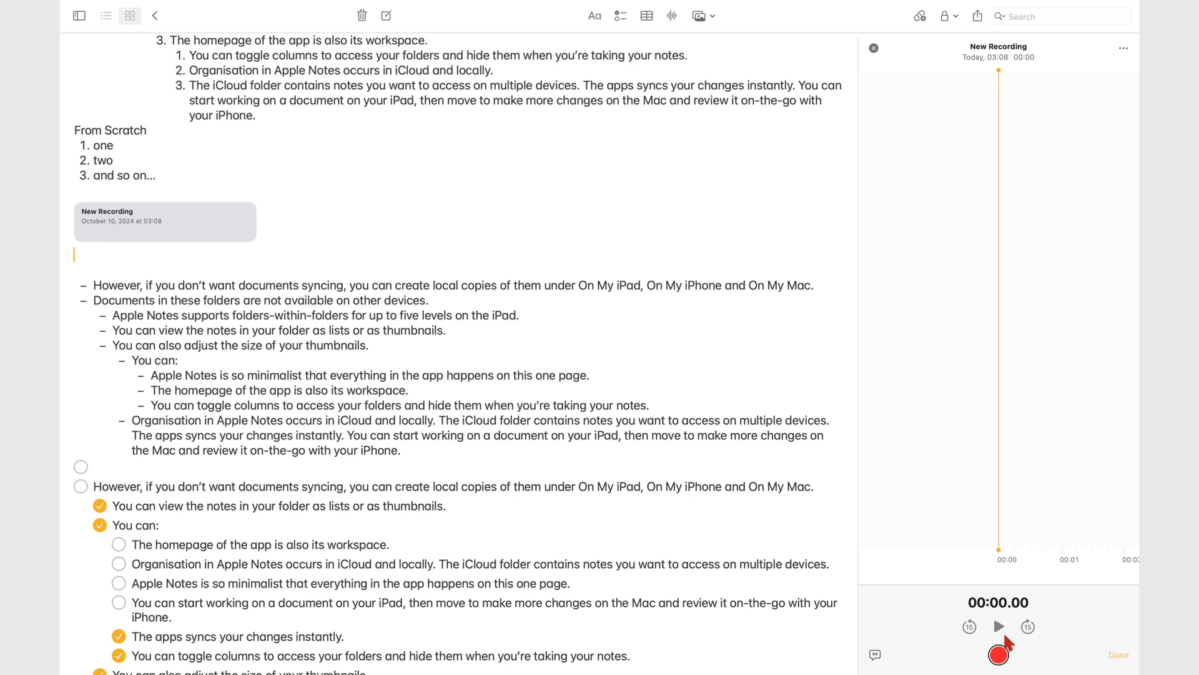
# Record and pause spoken audio, then show its live transcript.
pyautogui.click(997, 654)
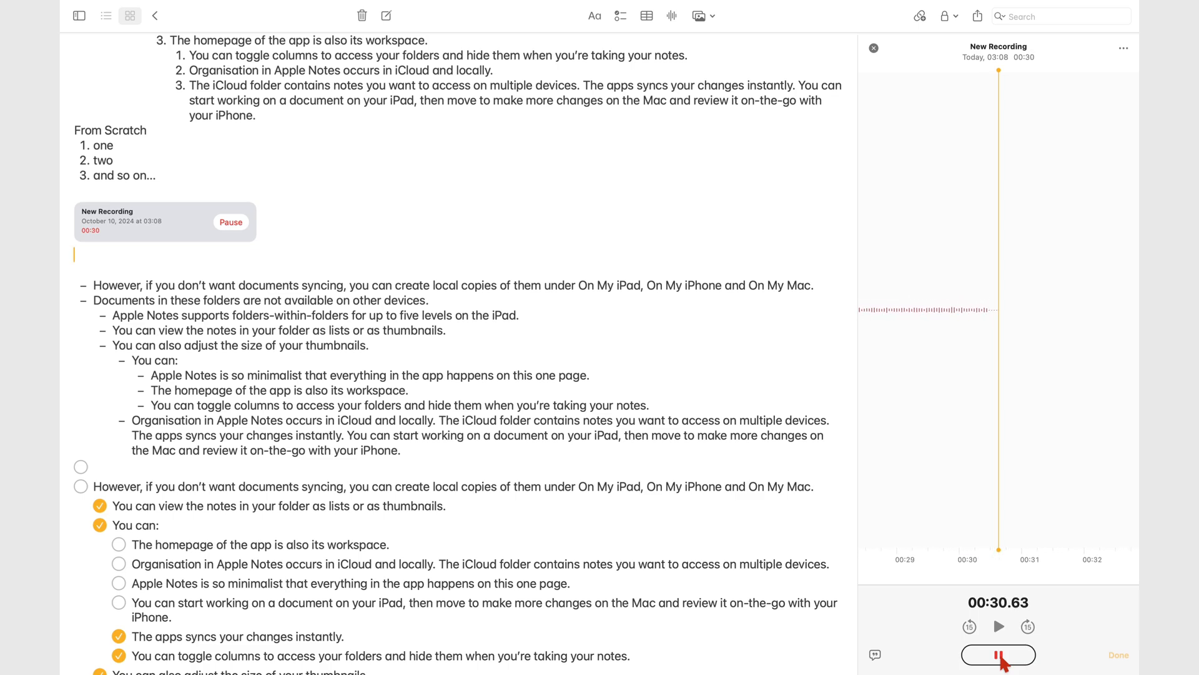
pyautogui.click(998, 654)
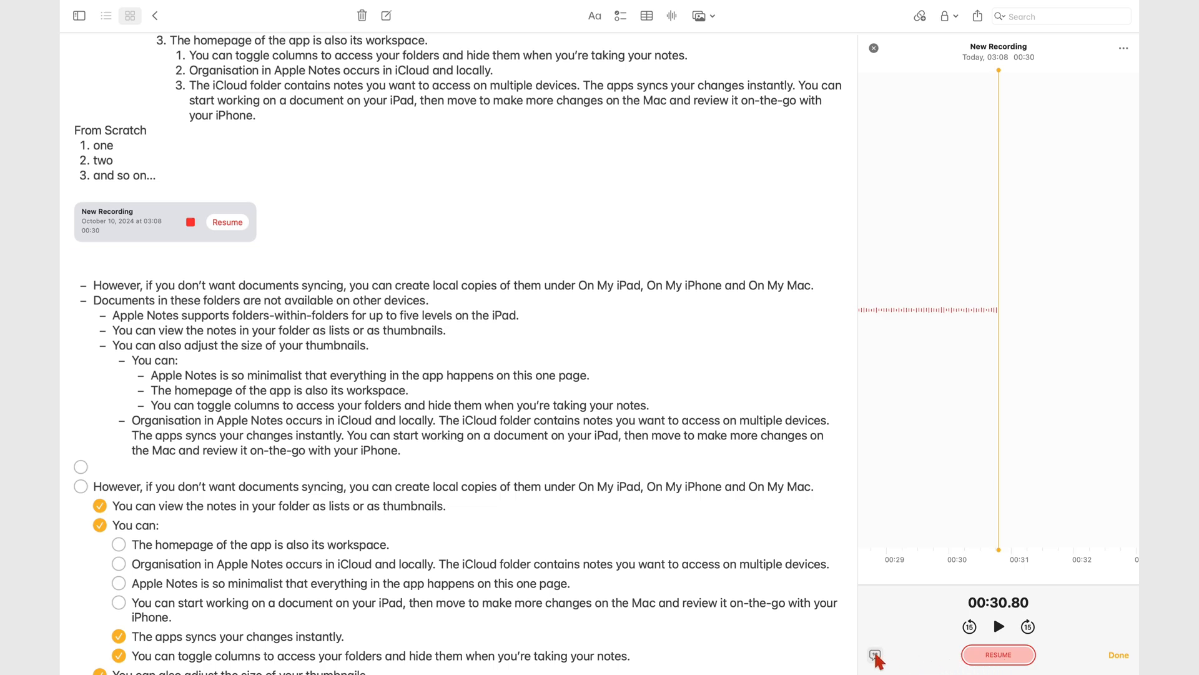
pyautogui.click(874, 654)
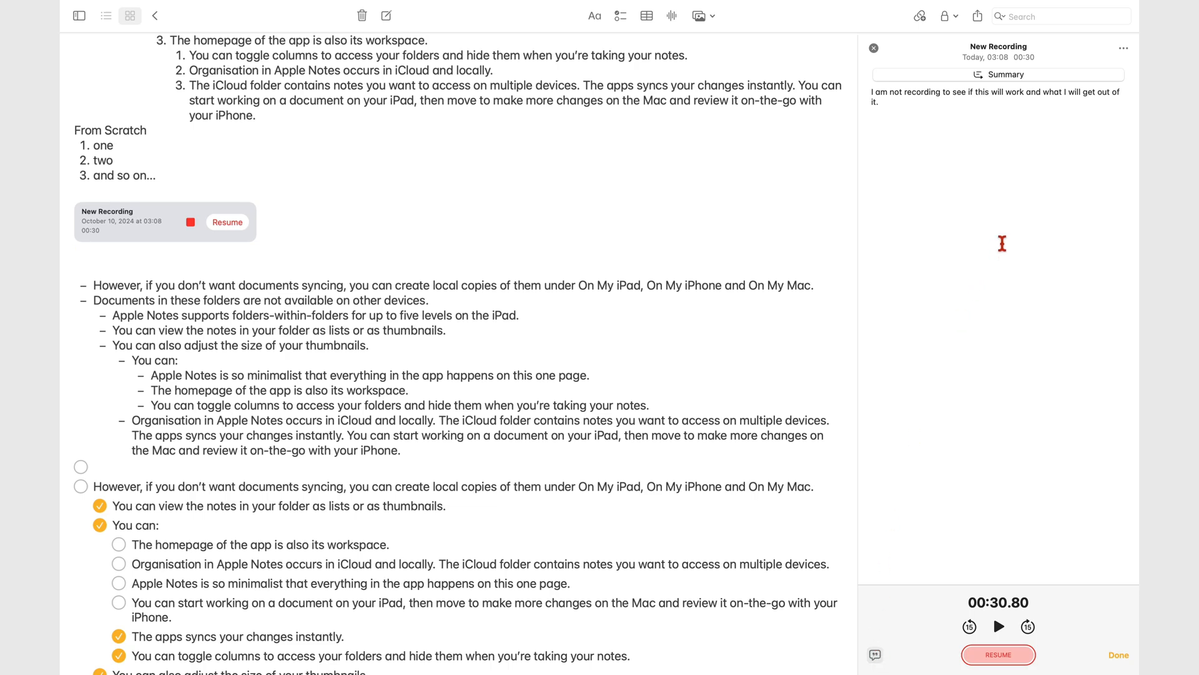
pyautogui.moveTo(1013, 100)
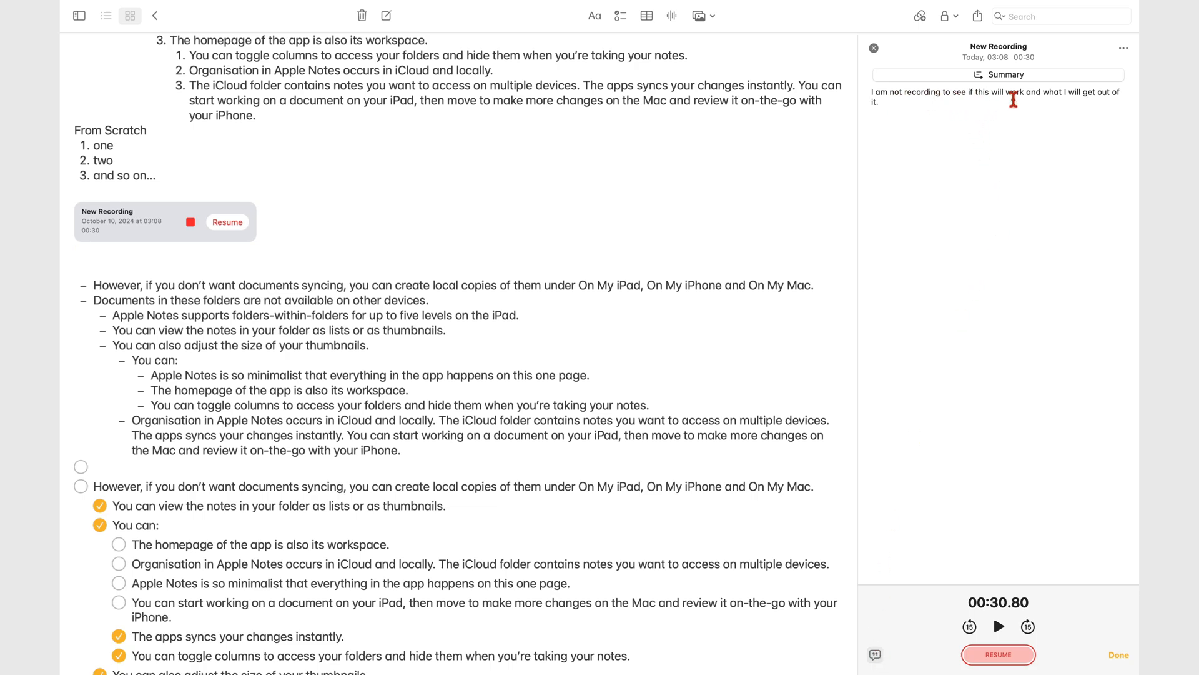
pyautogui.click(998, 654)
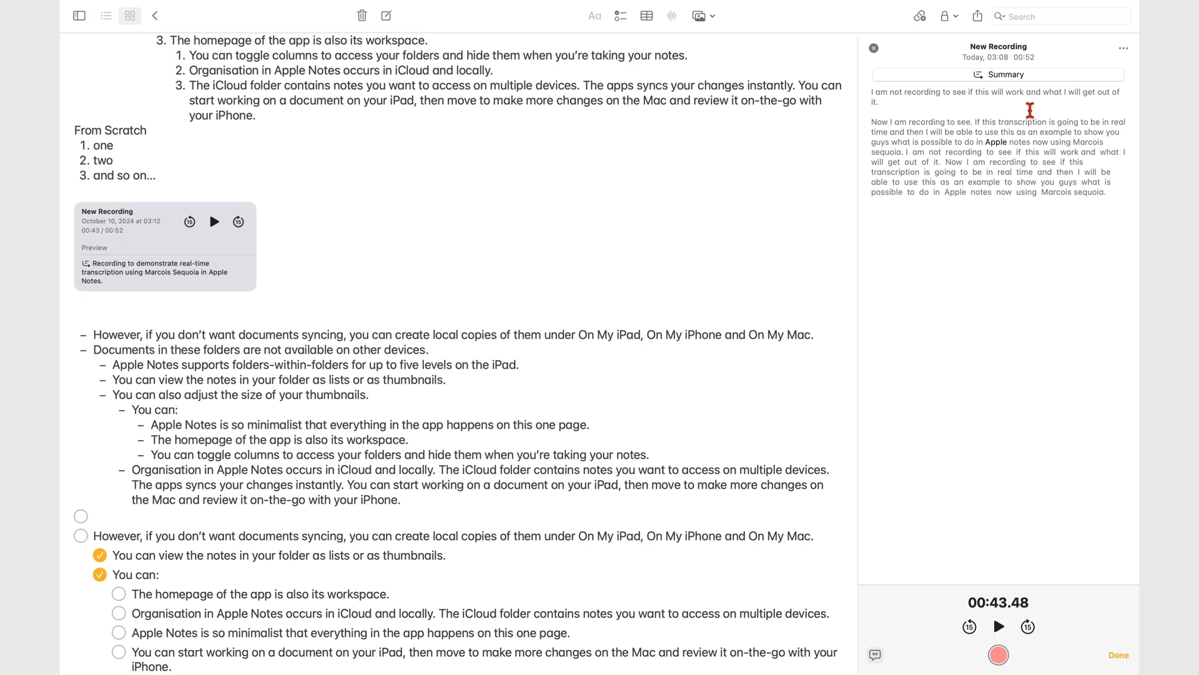
# Rename the recording to 'Audio Recording for Apple Notes Course'.
pyautogui.click(1123, 48)
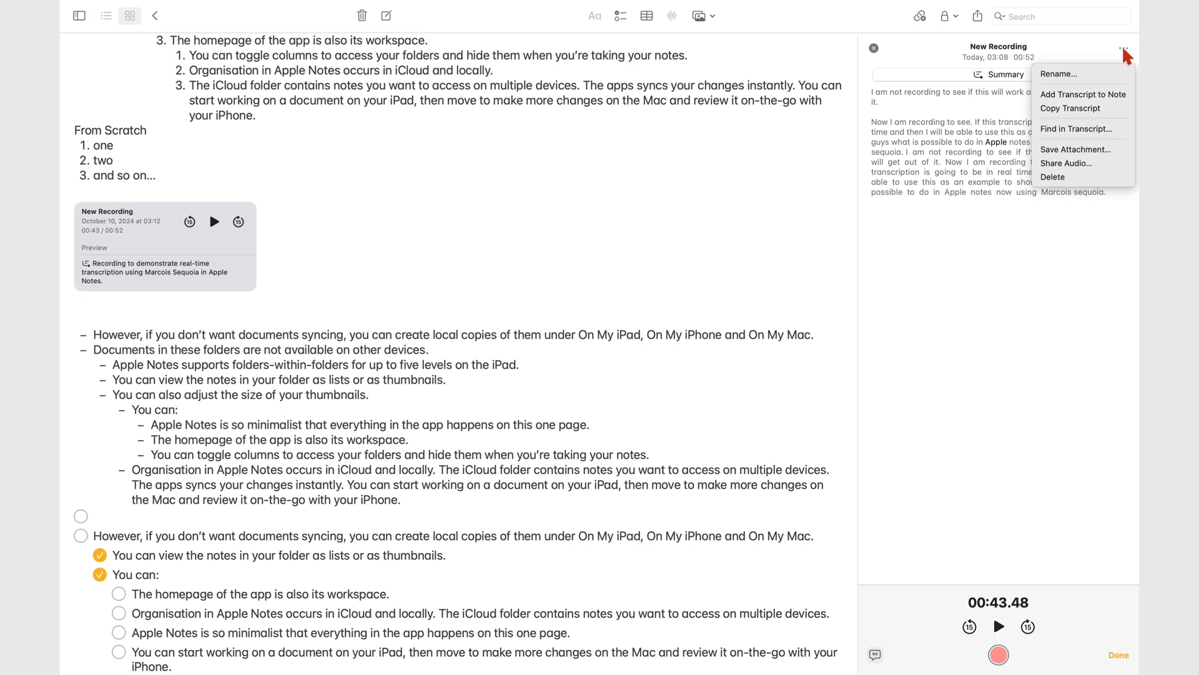
pyautogui.moveTo(1059, 74)
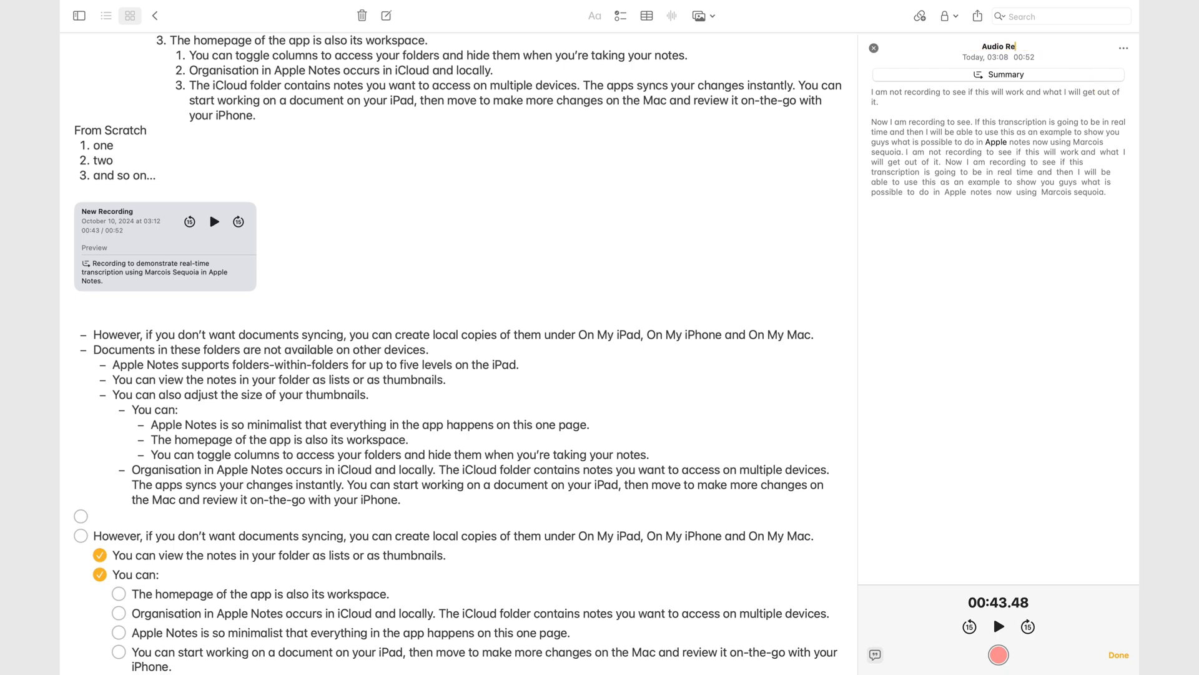
pyautogui.write('Audio Recording for Apple Notes Course')
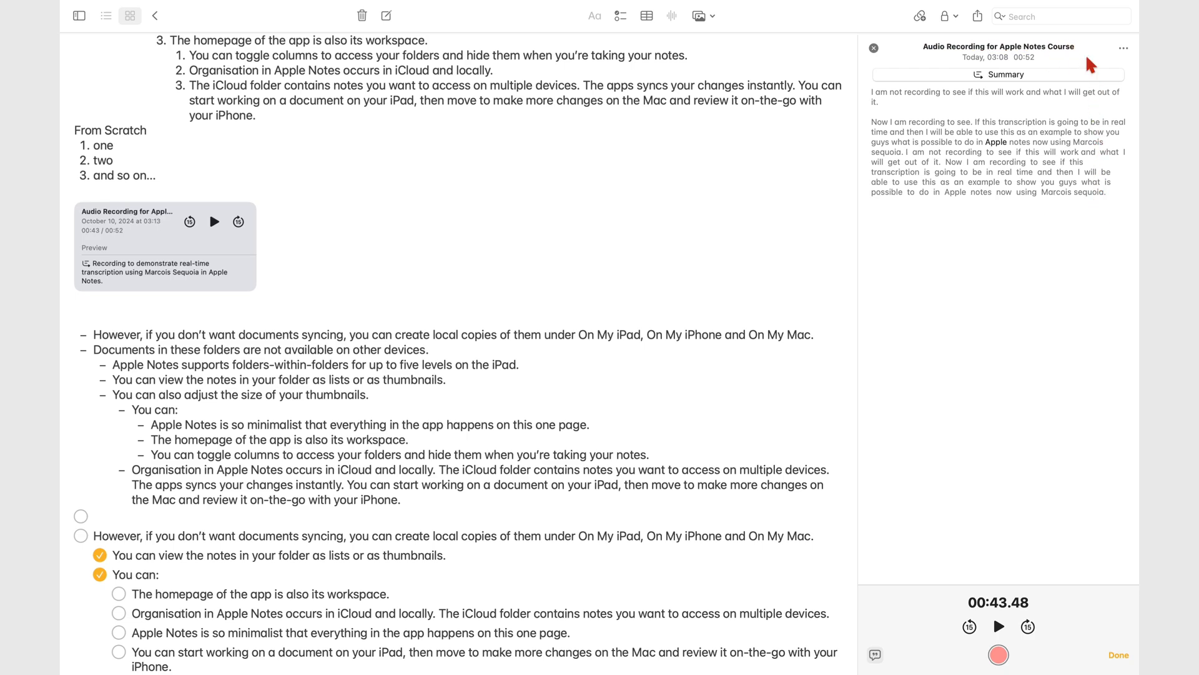
pyautogui.click(1123, 47)
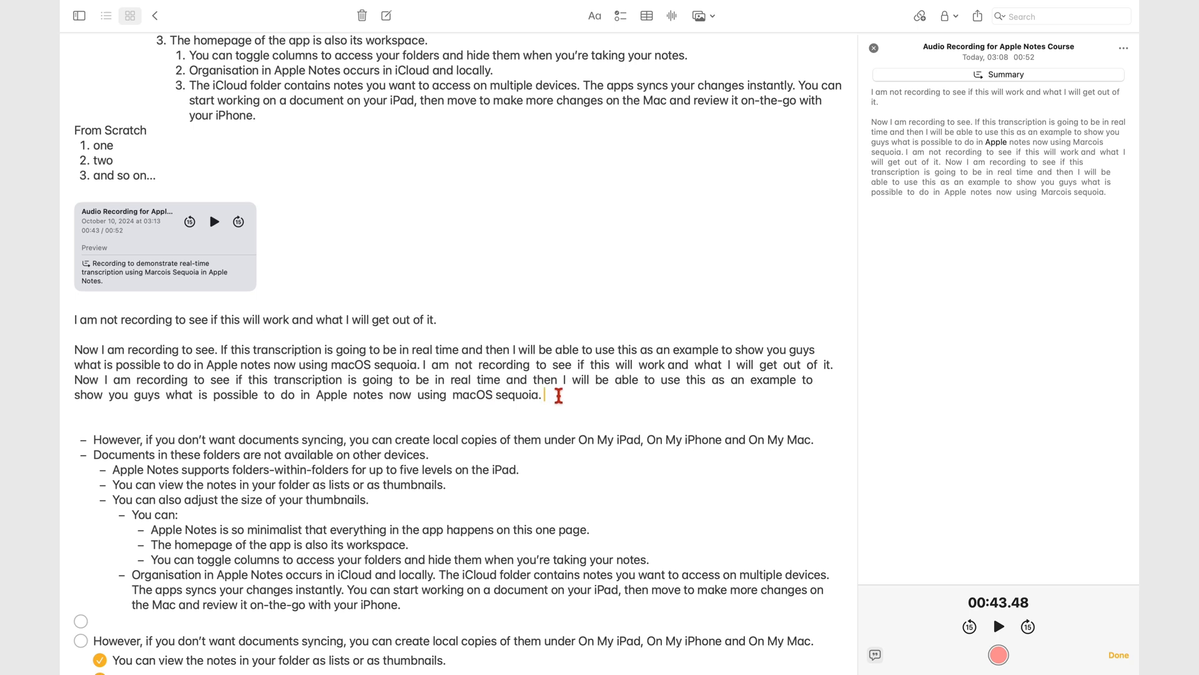
# Add the recording's transcript to the note from its options menu.
pyautogui.click(1123, 48)
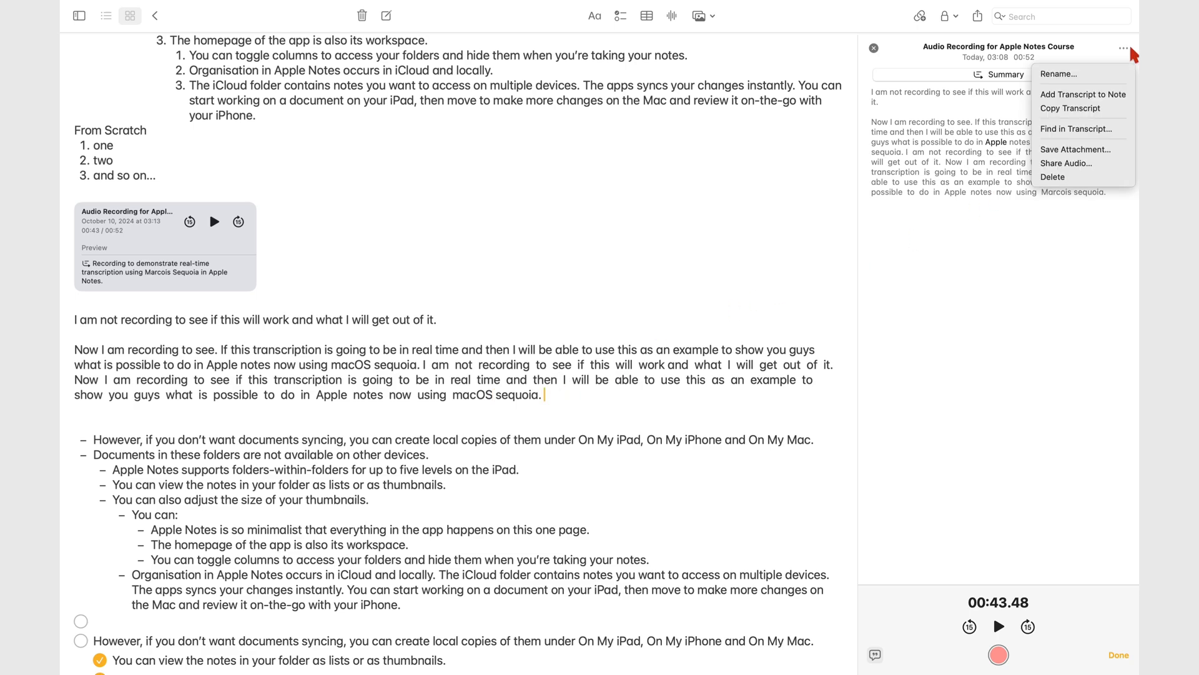
pyautogui.moveTo(1071, 108)
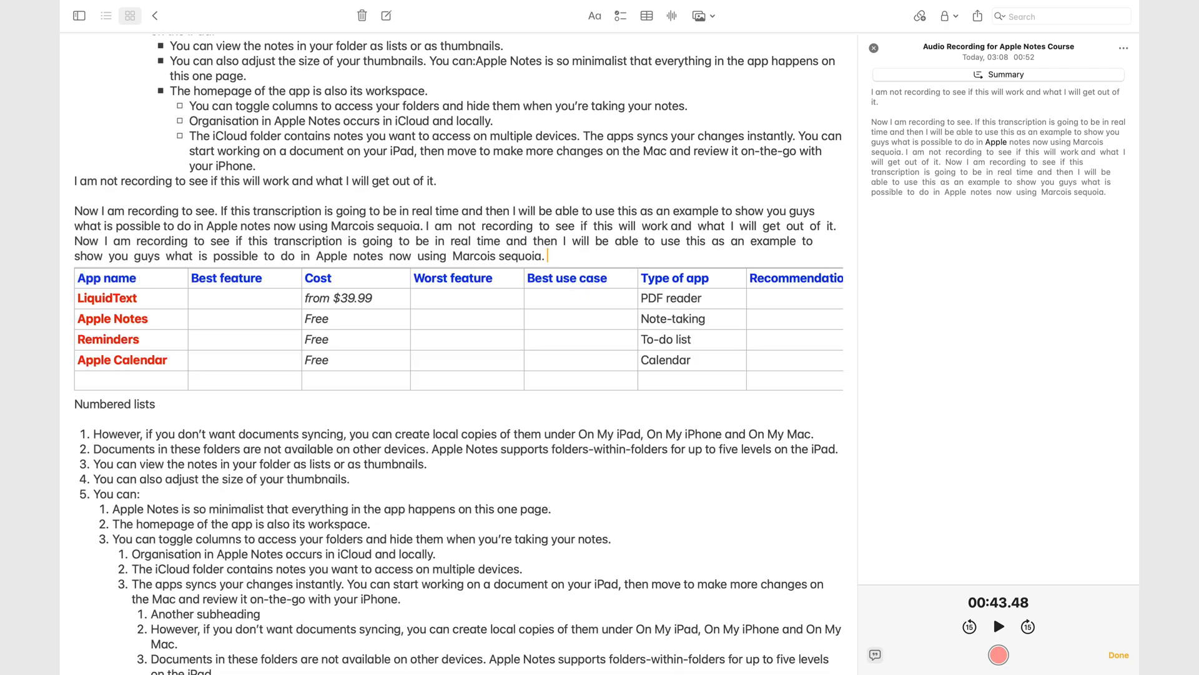
# Search the recording's transcript for 'able', then close the search.
pyautogui.click(1123, 47)
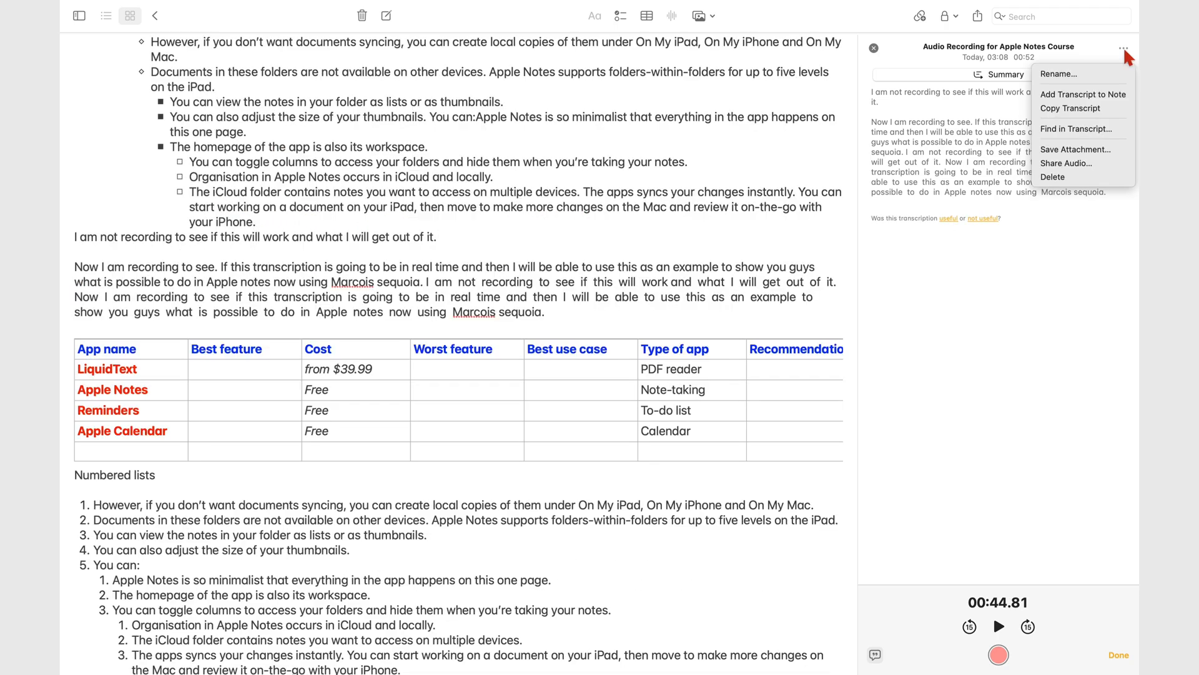
pyautogui.moveTo(1104, 129)
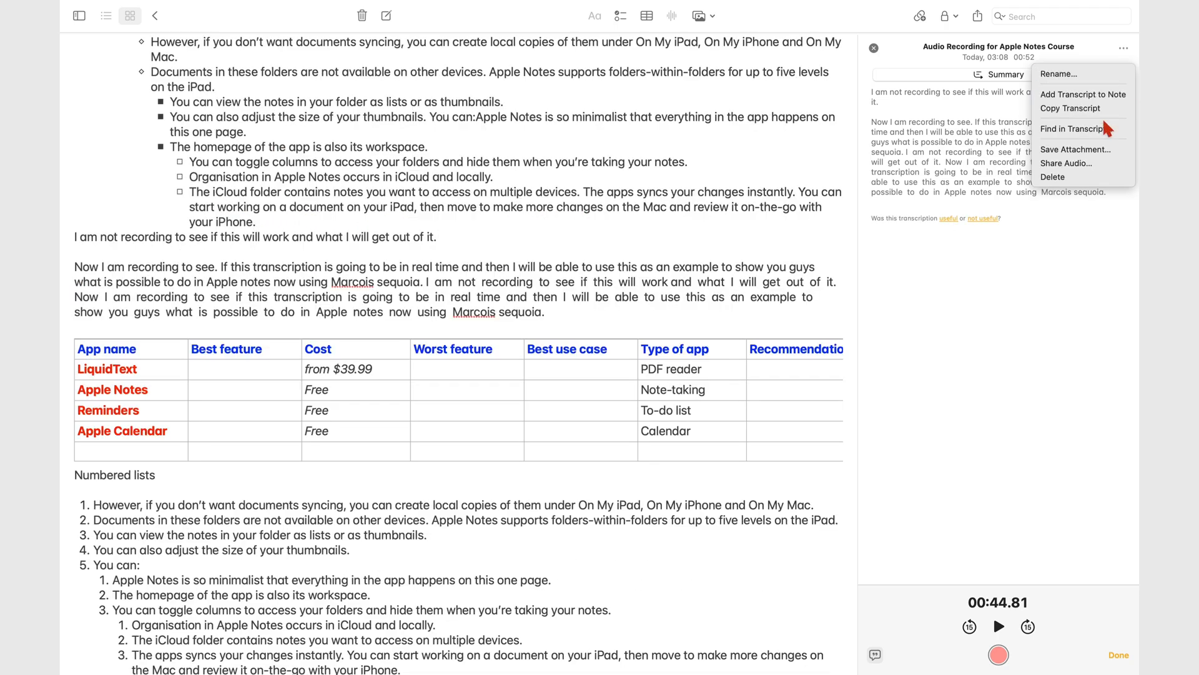
pyautogui.click(1073, 128)
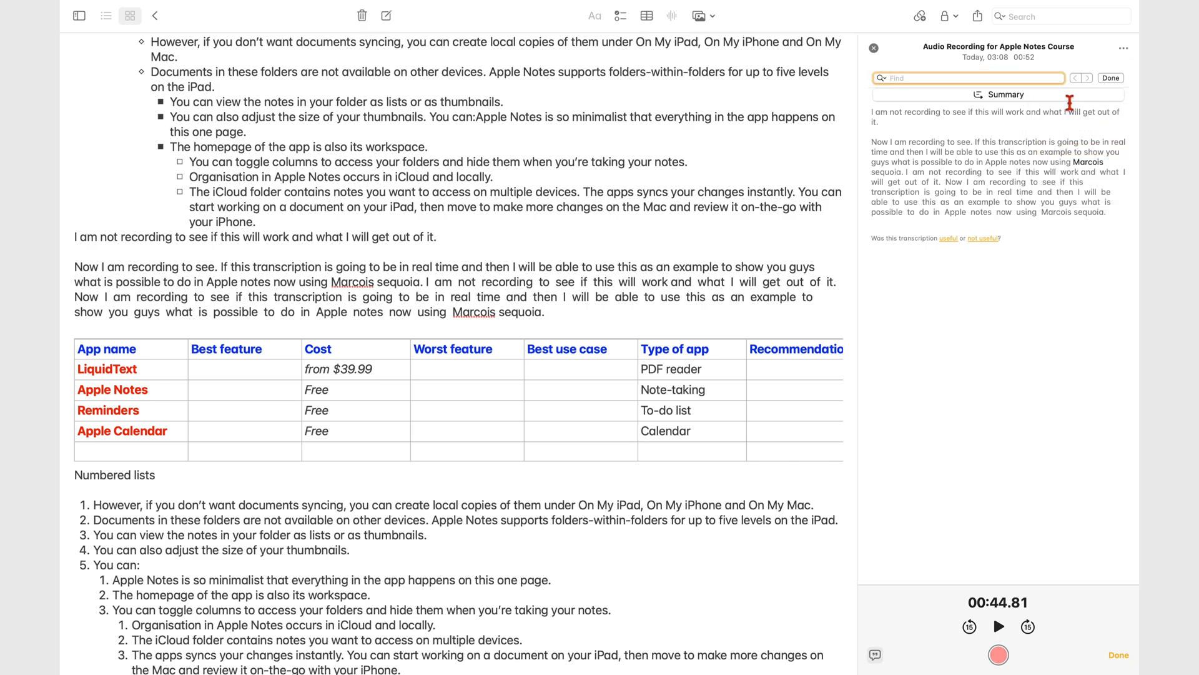
pyautogui.write('able')
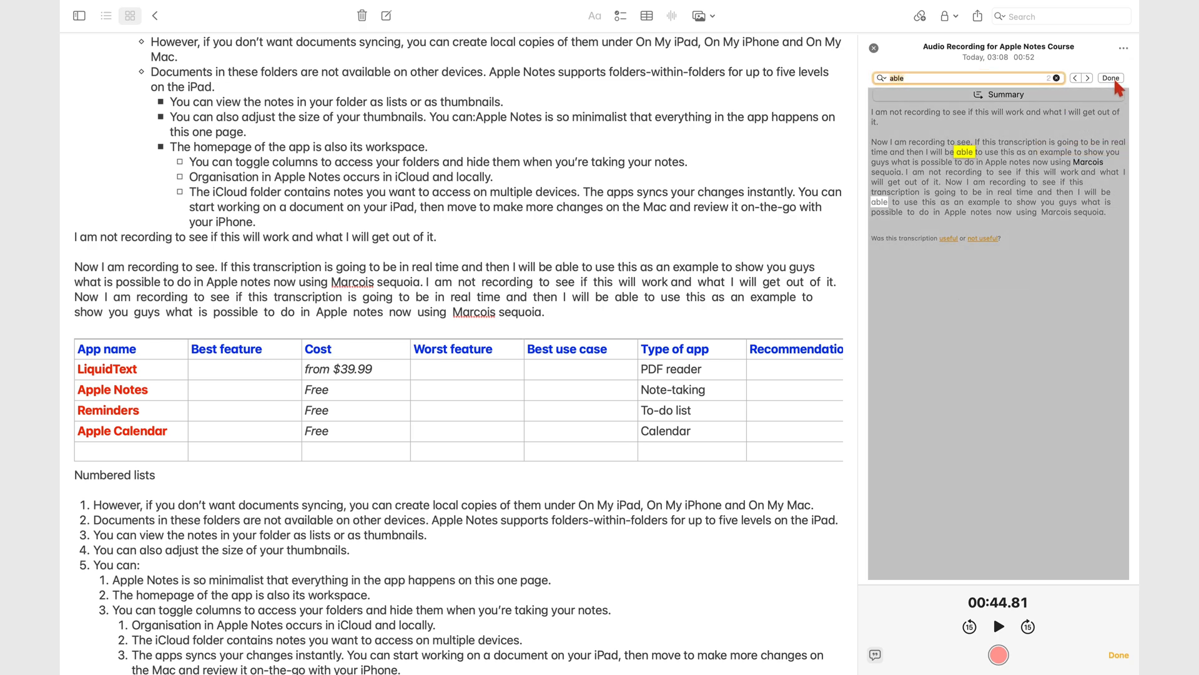
pyautogui.click(1123, 48)
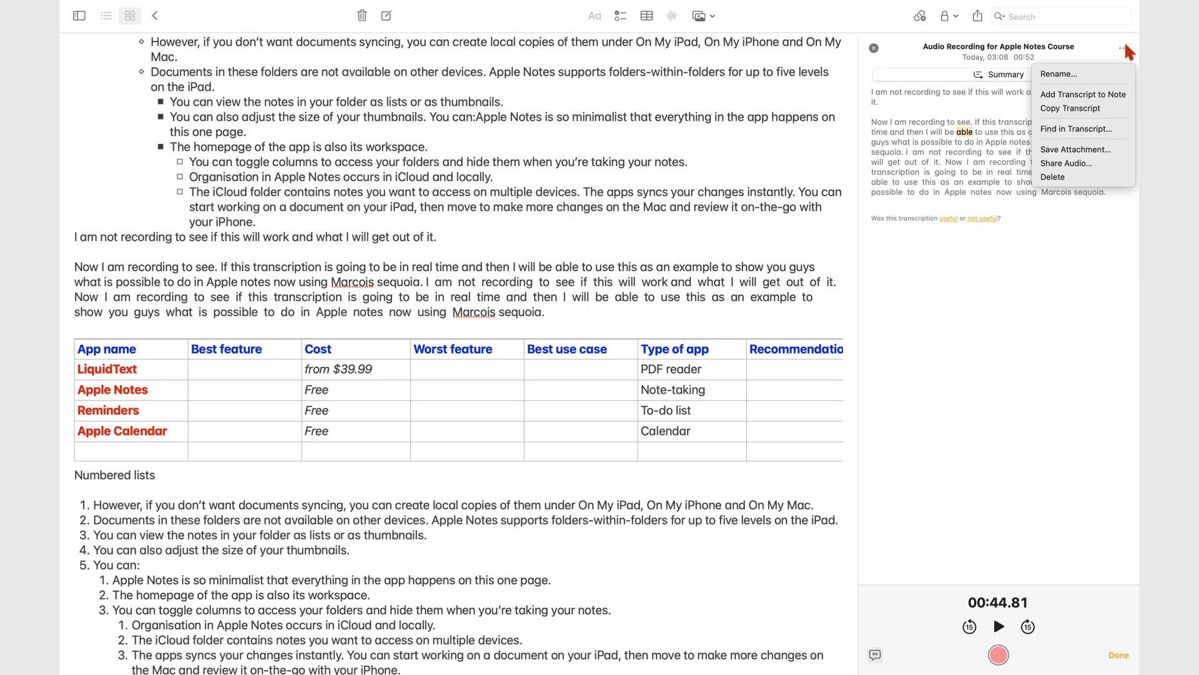
pyautogui.moveTo(1076, 149)
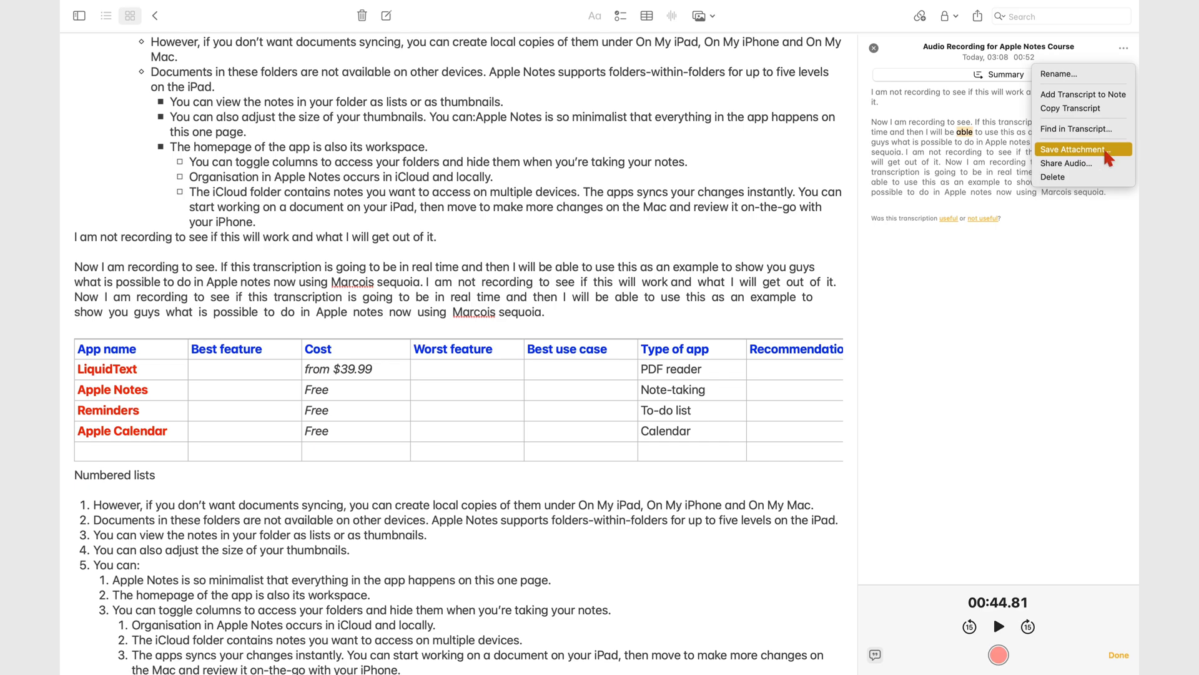
# Save the recording's audio attachment to the Downloads folder.
pyautogui.click(1074, 149)
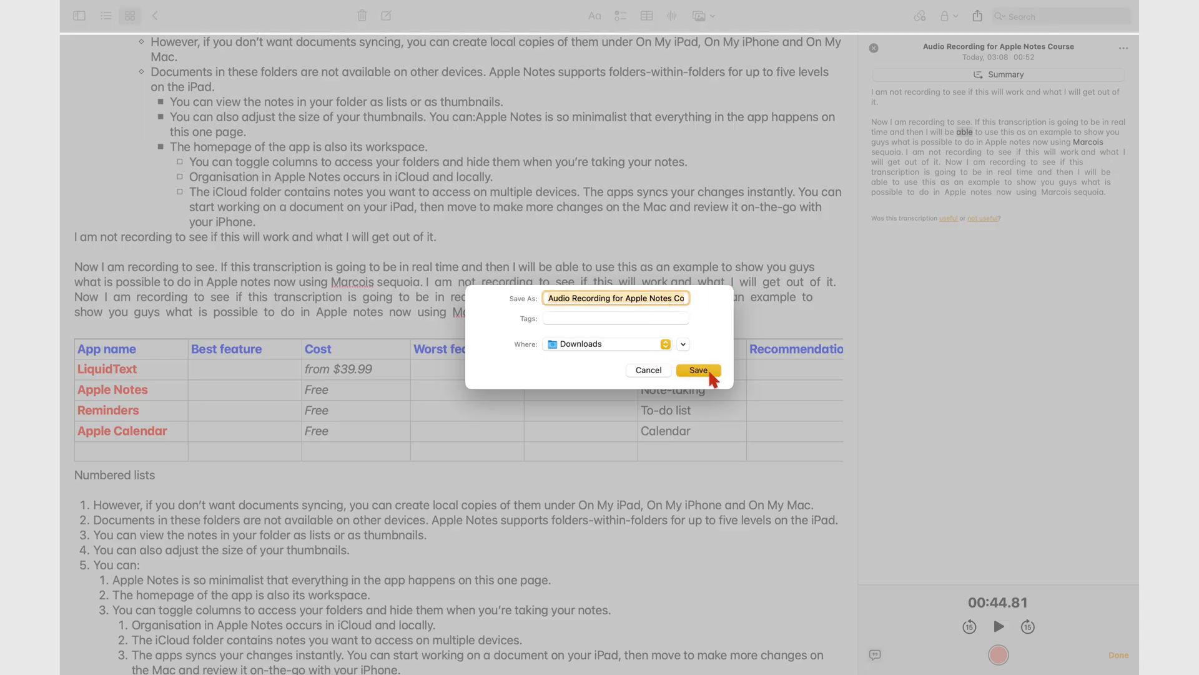
pyautogui.click(697, 371)
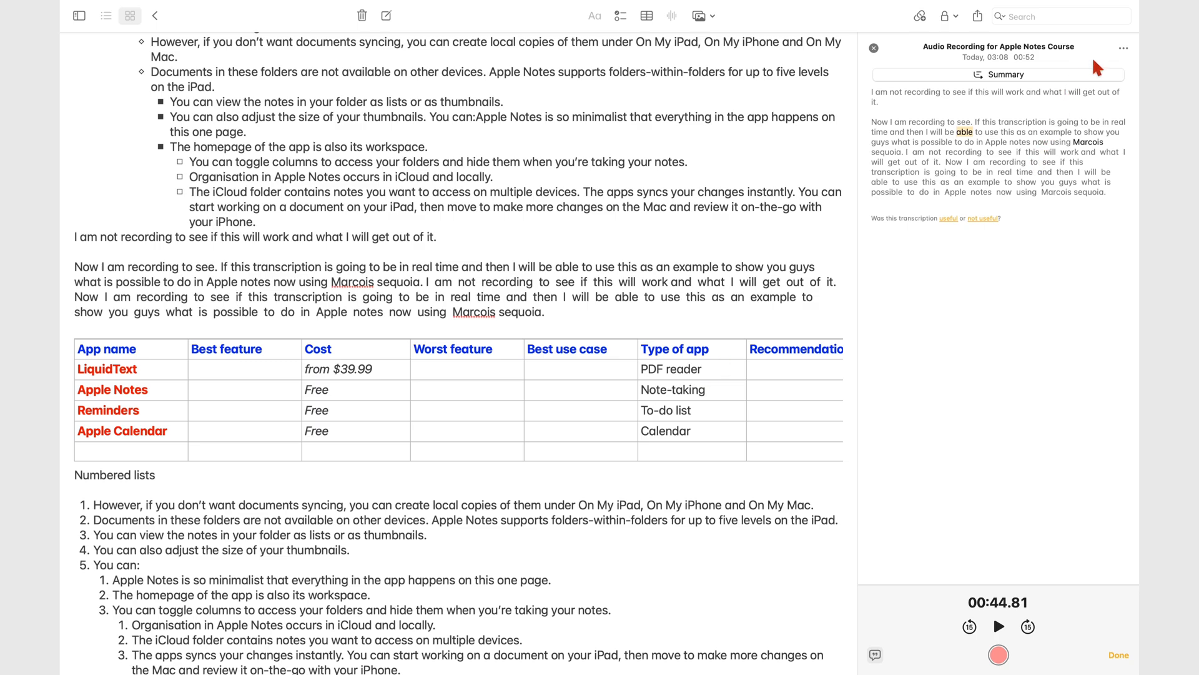
pyautogui.click(1123, 48)
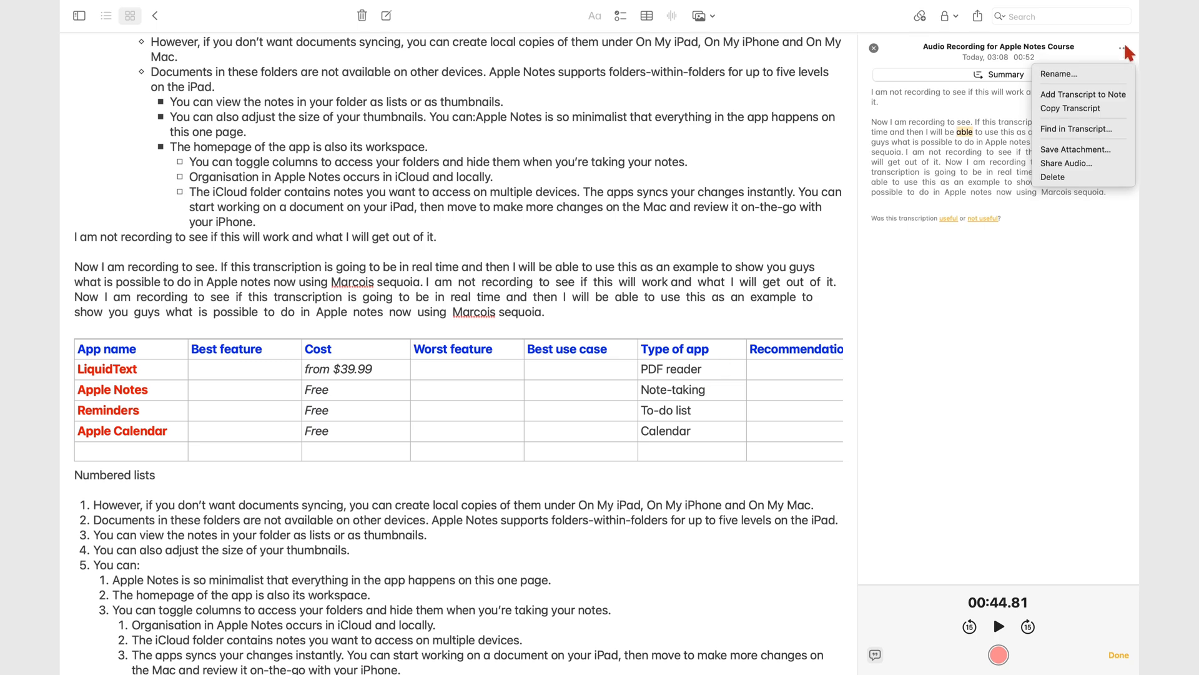
pyautogui.moveTo(1067, 163)
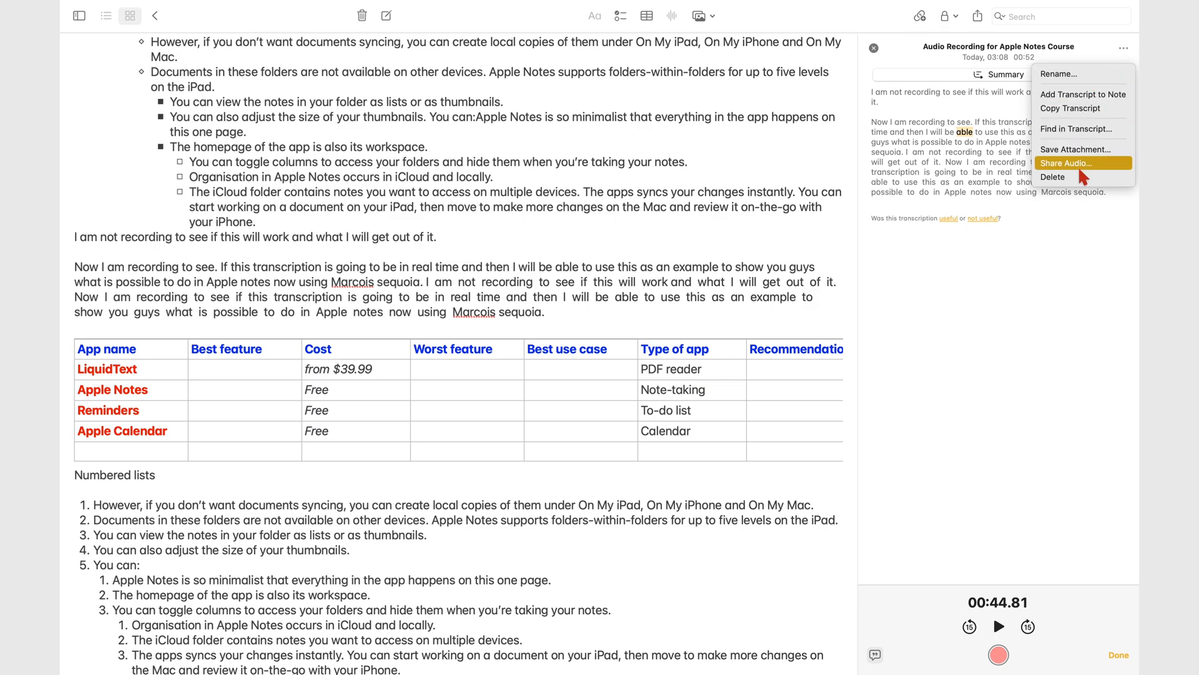
pyautogui.moveTo(1071, 177)
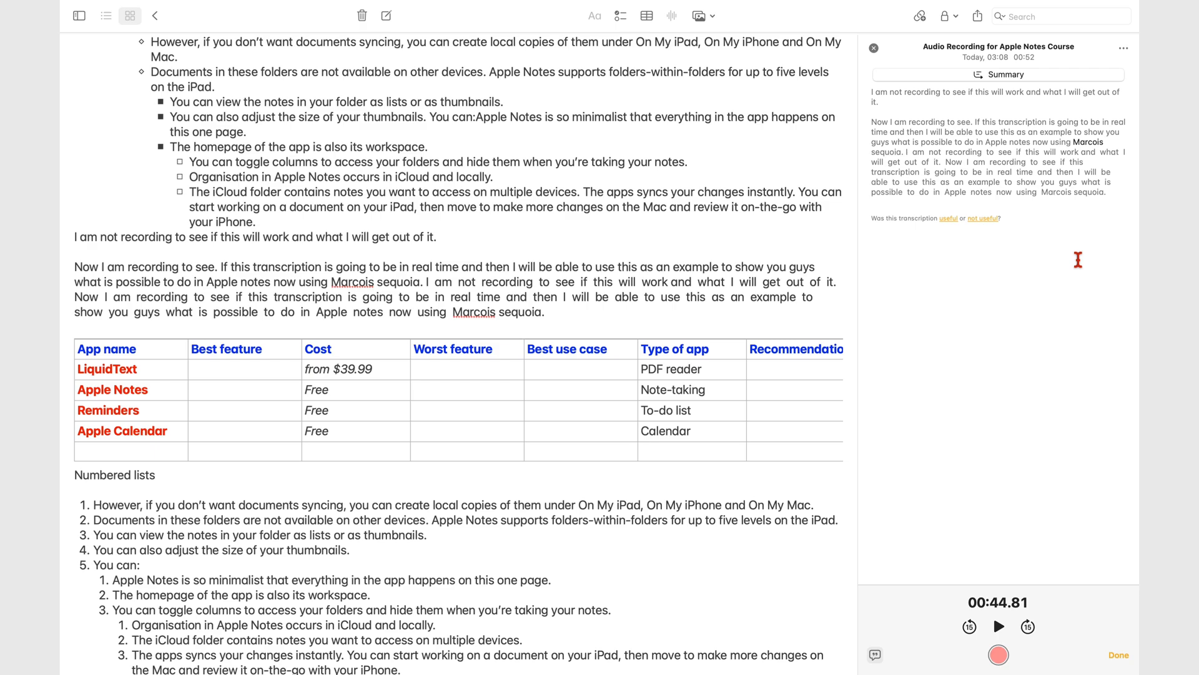
pyautogui.moveTo(1010, 75)
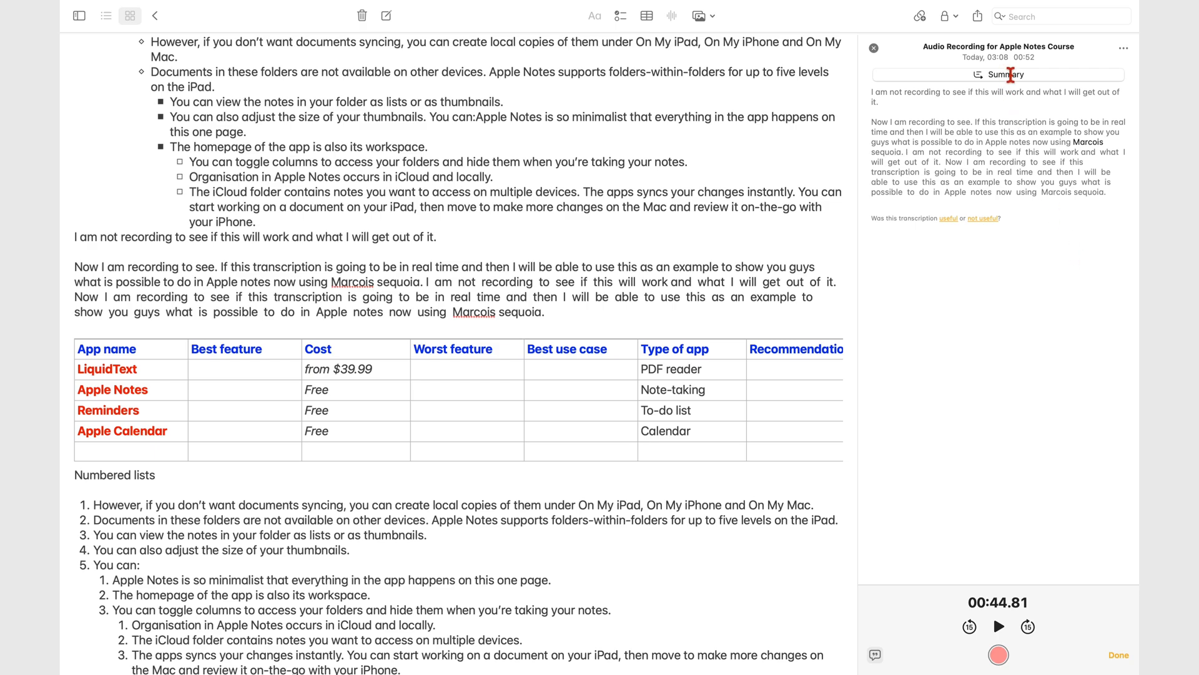
# Show the recording's generated summary of the real-time transcription test.
pyautogui.click(1004, 74)
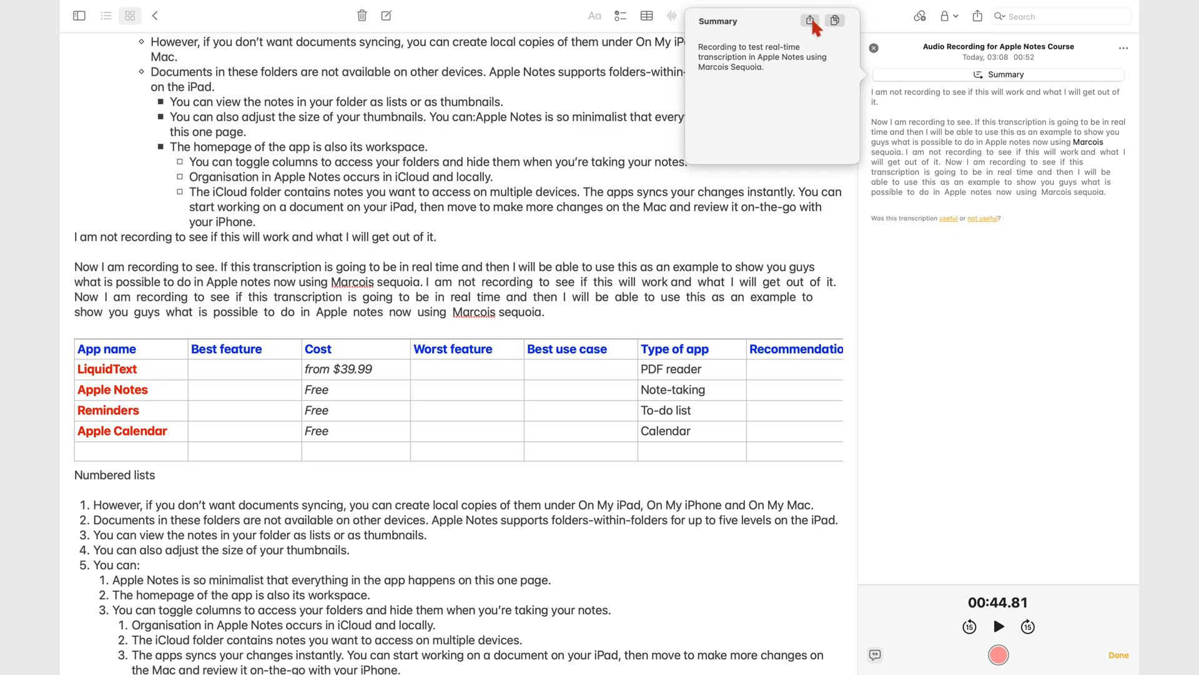
pyautogui.moveTo(810, 20)
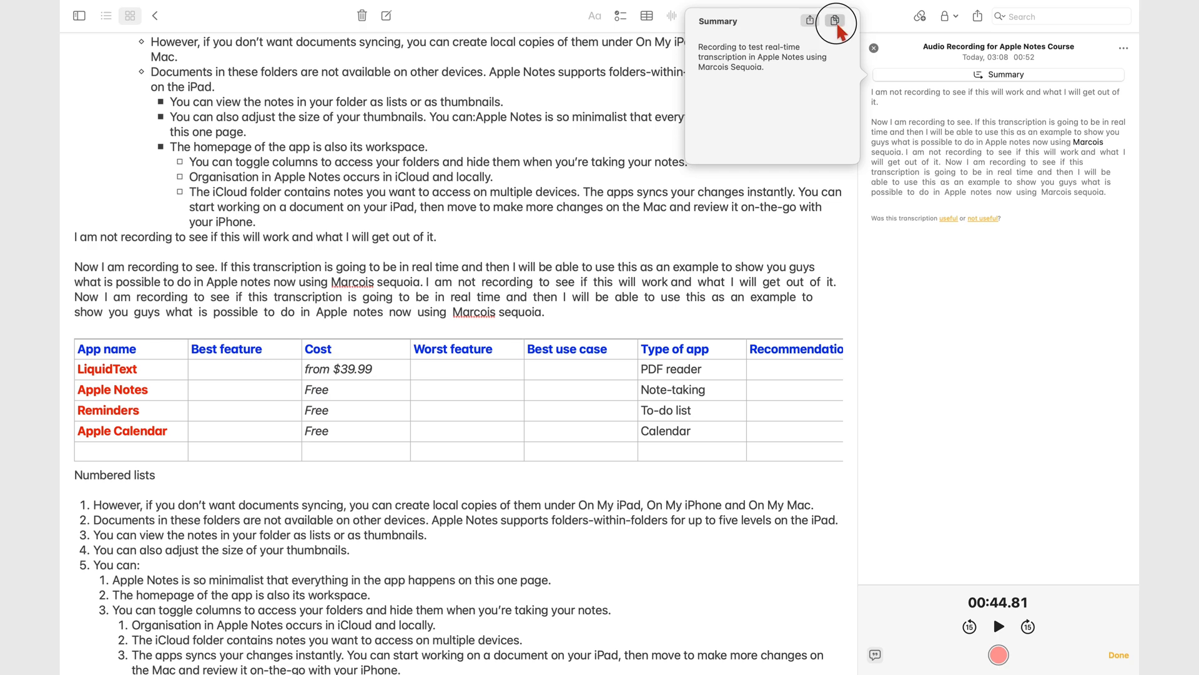
pyautogui.moveTo(935, 217)
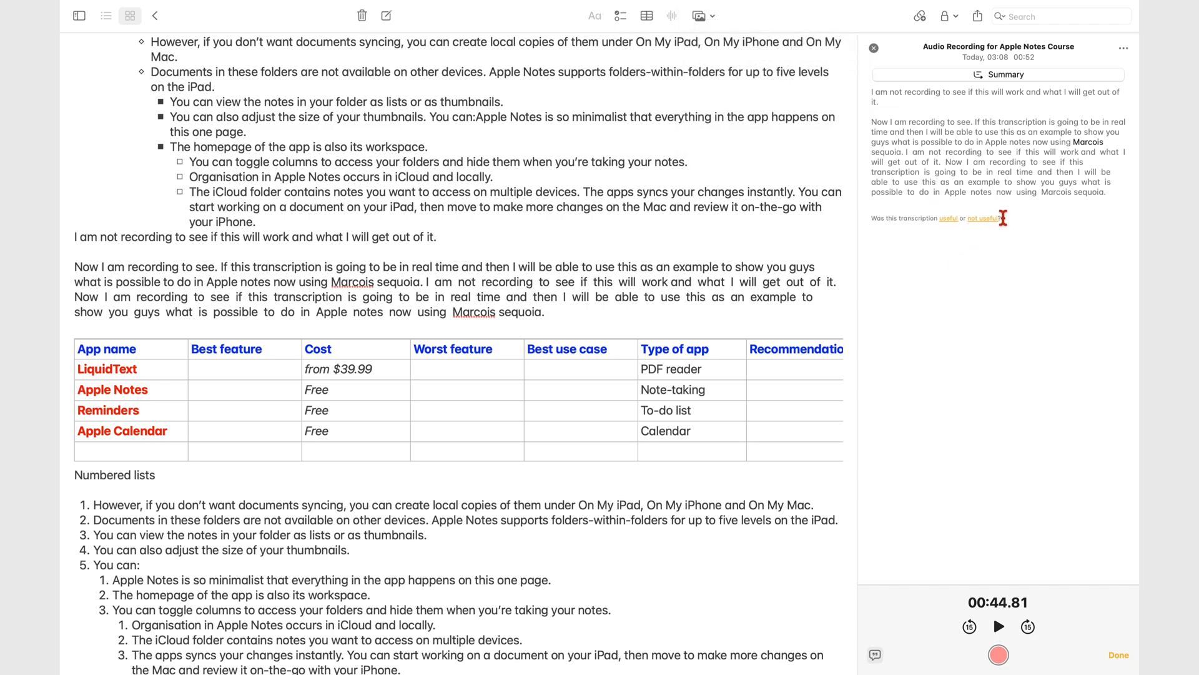
pyautogui.moveTo(1026, 543)
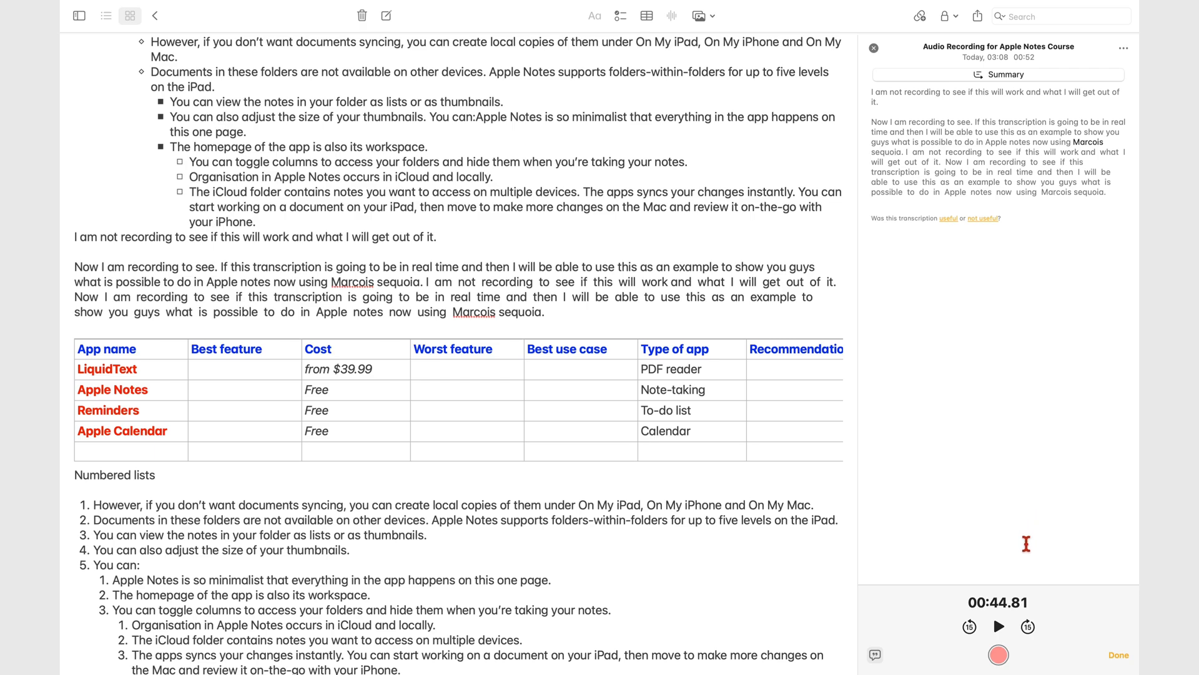
pyautogui.moveTo(1002, 625)
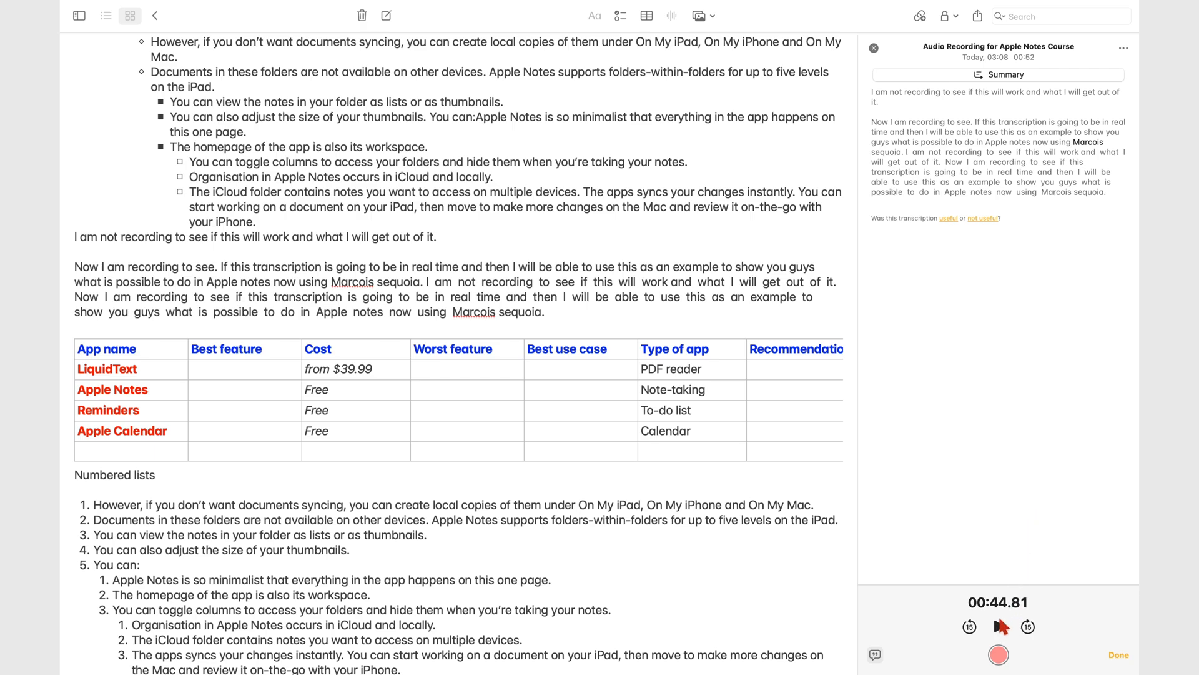
# Play back the course recording, jumping to spots in its transcript.
pyautogui.click(998, 627)
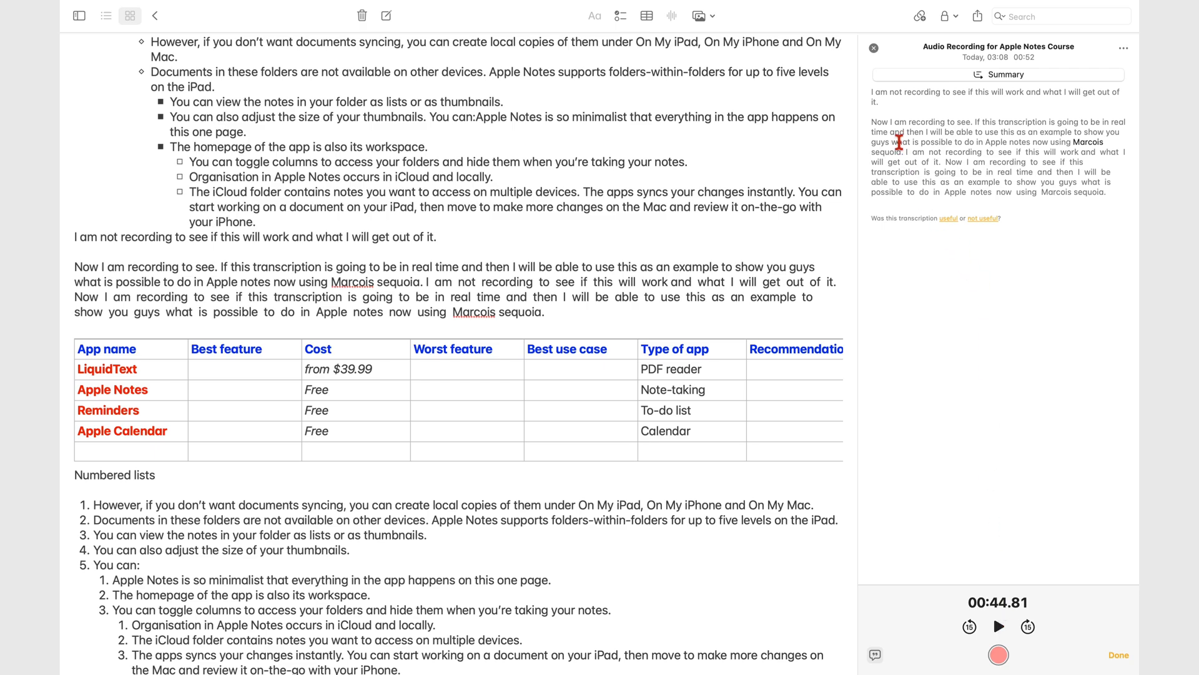
pyautogui.click(998, 626)
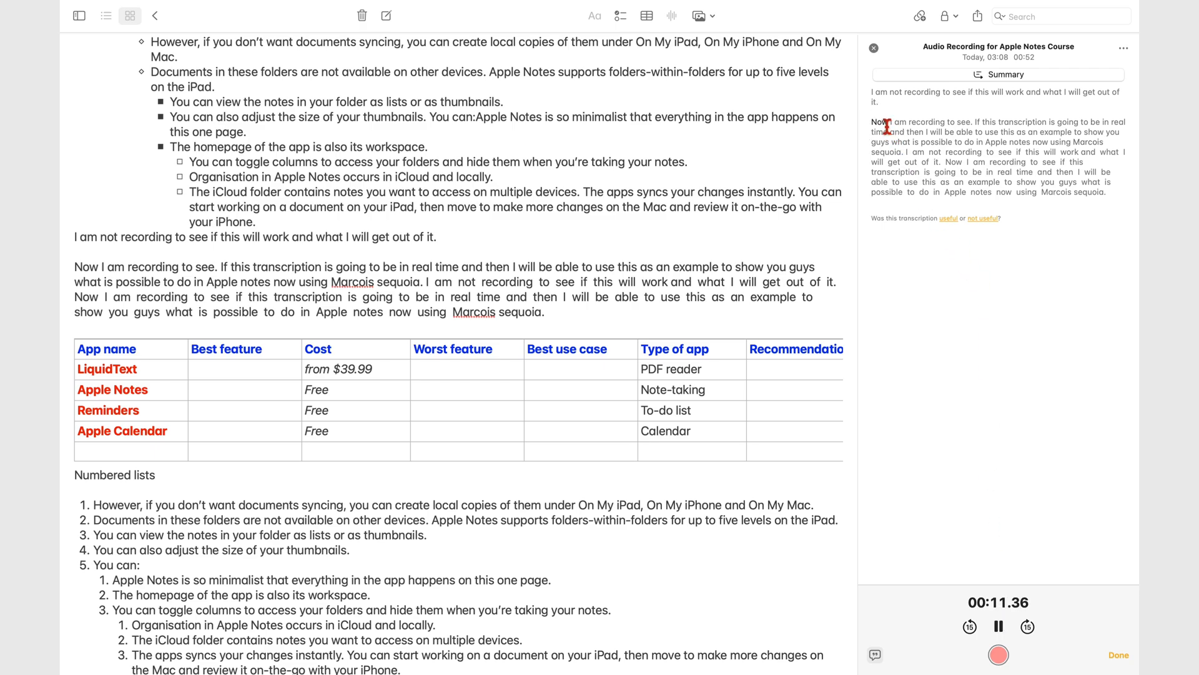
pyautogui.click(1027, 626)
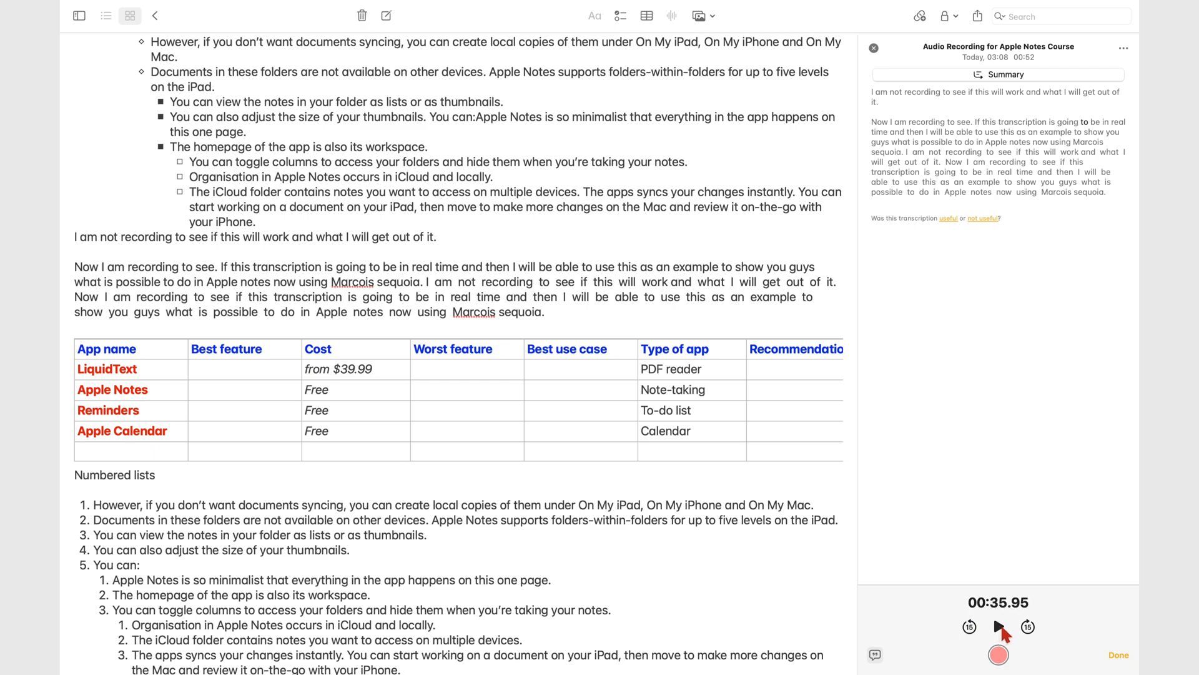
pyautogui.moveTo(1118, 654)
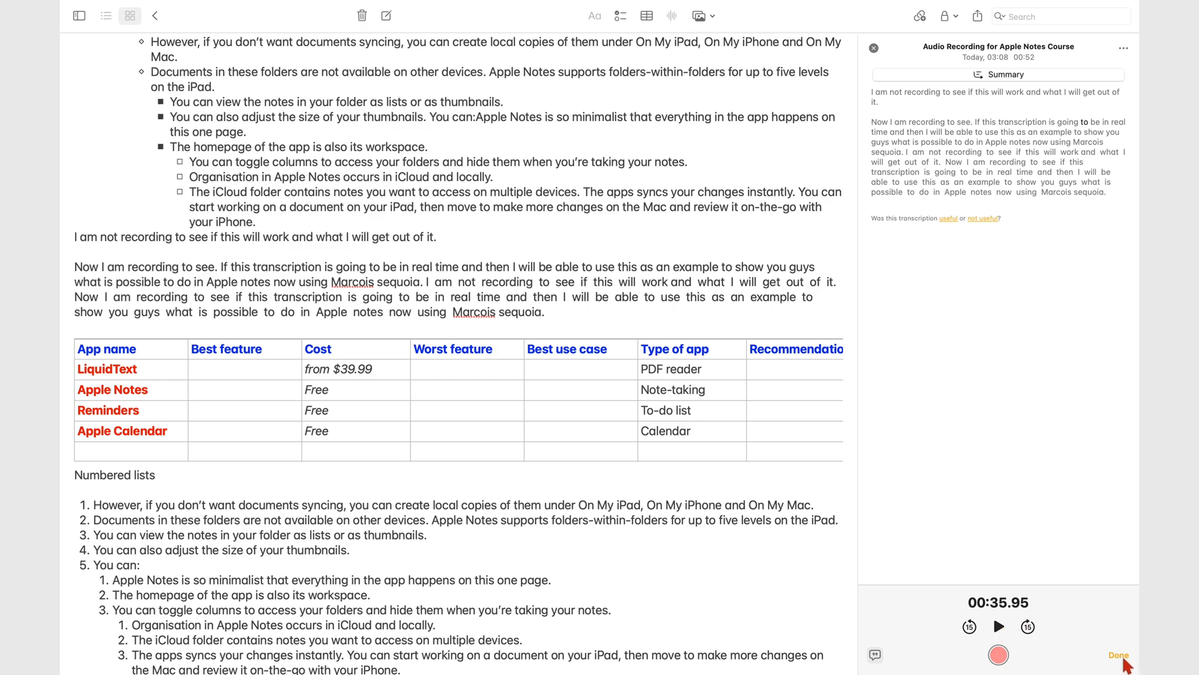
# Close the course recording and insert a new empty recording.
pyautogui.click(1118, 655)
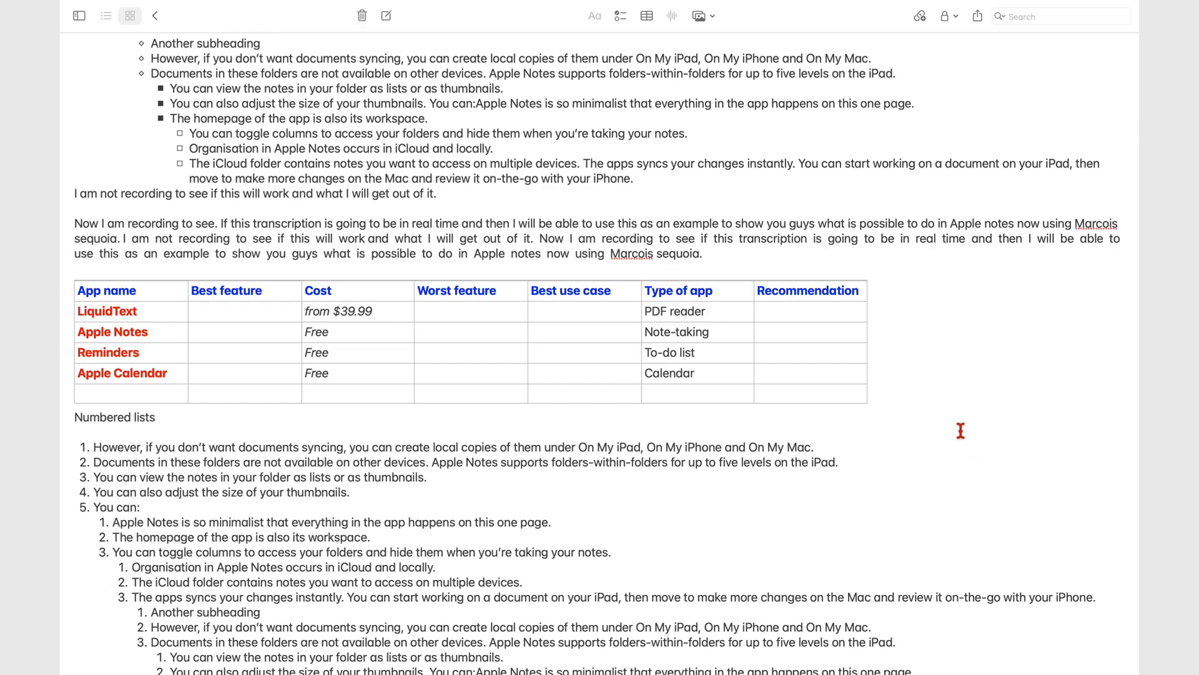
pyautogui.click(671, 15)
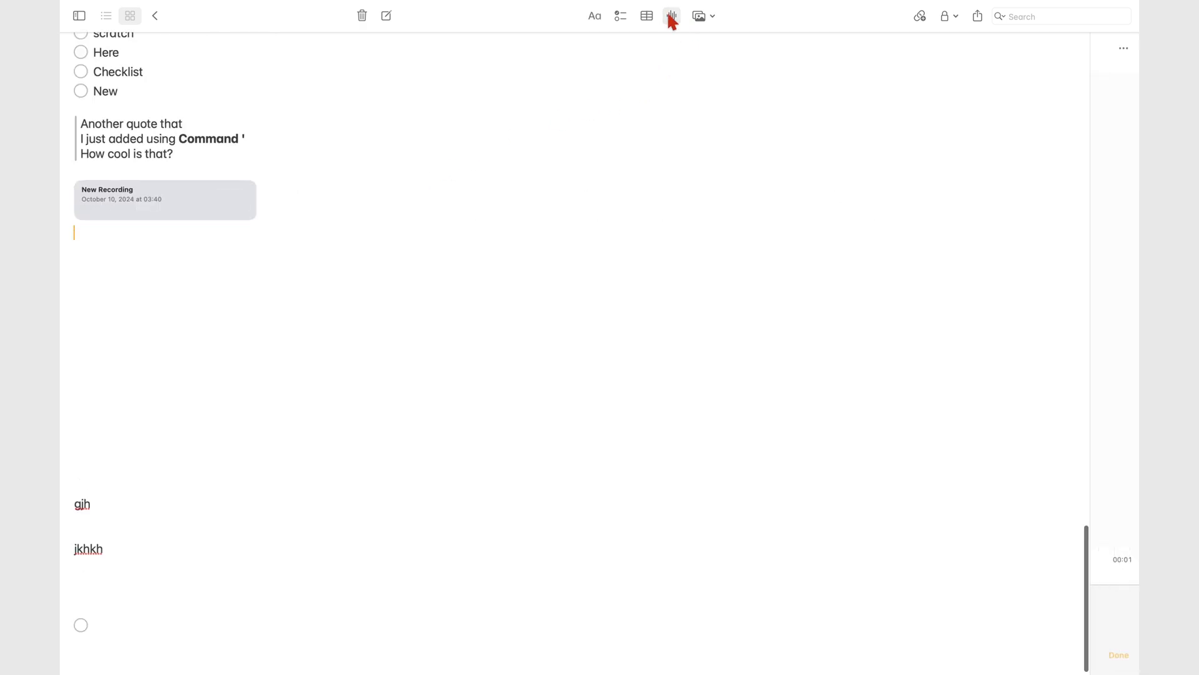
pyautogui.click(671, 15)
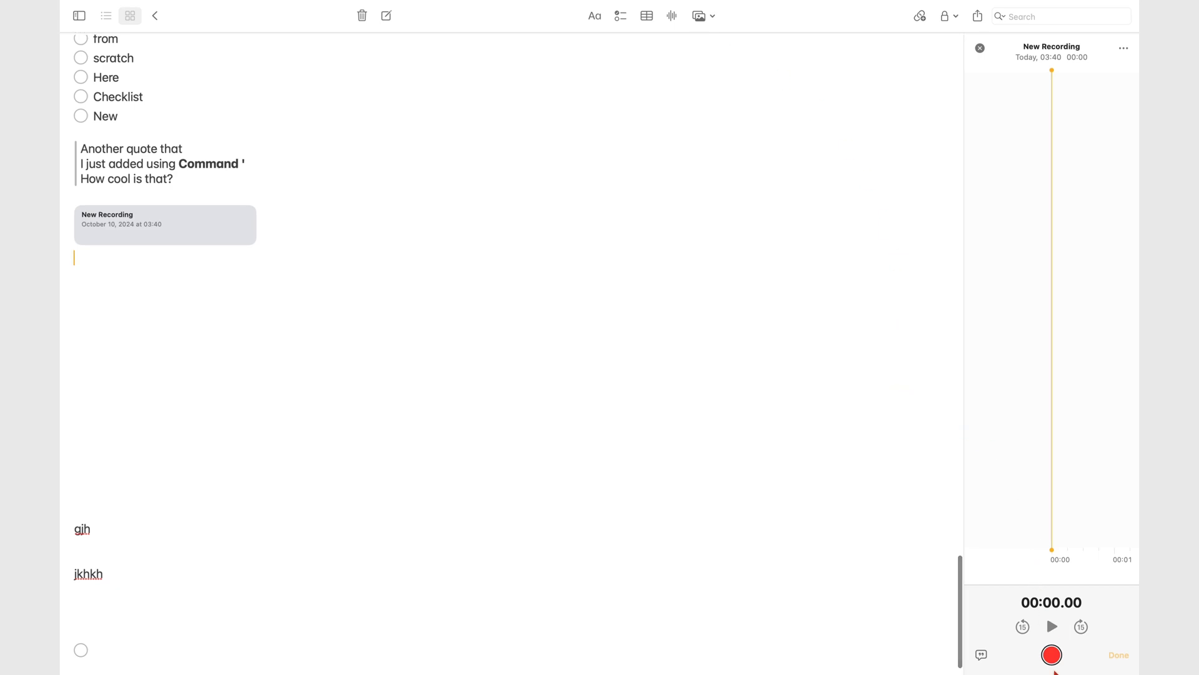
# Record a 15-second clip, name it 'No trascription', and finish it.
pyautogui.click(1051, 654)
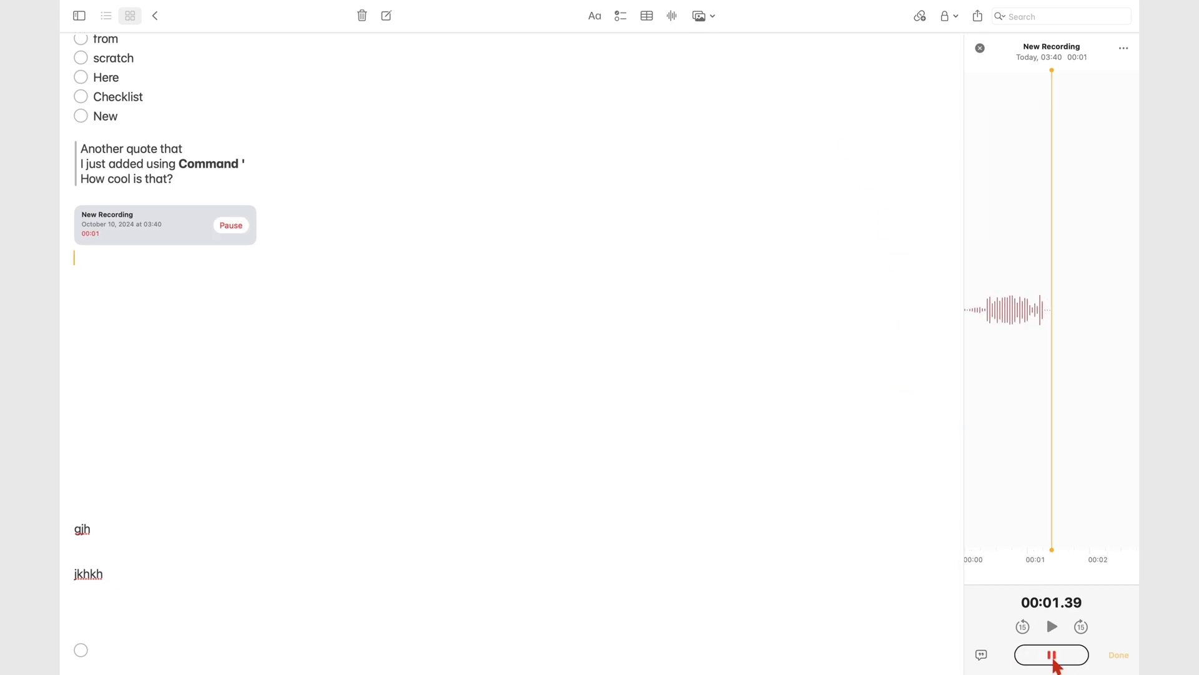
pyautogui.click(1050, 654)
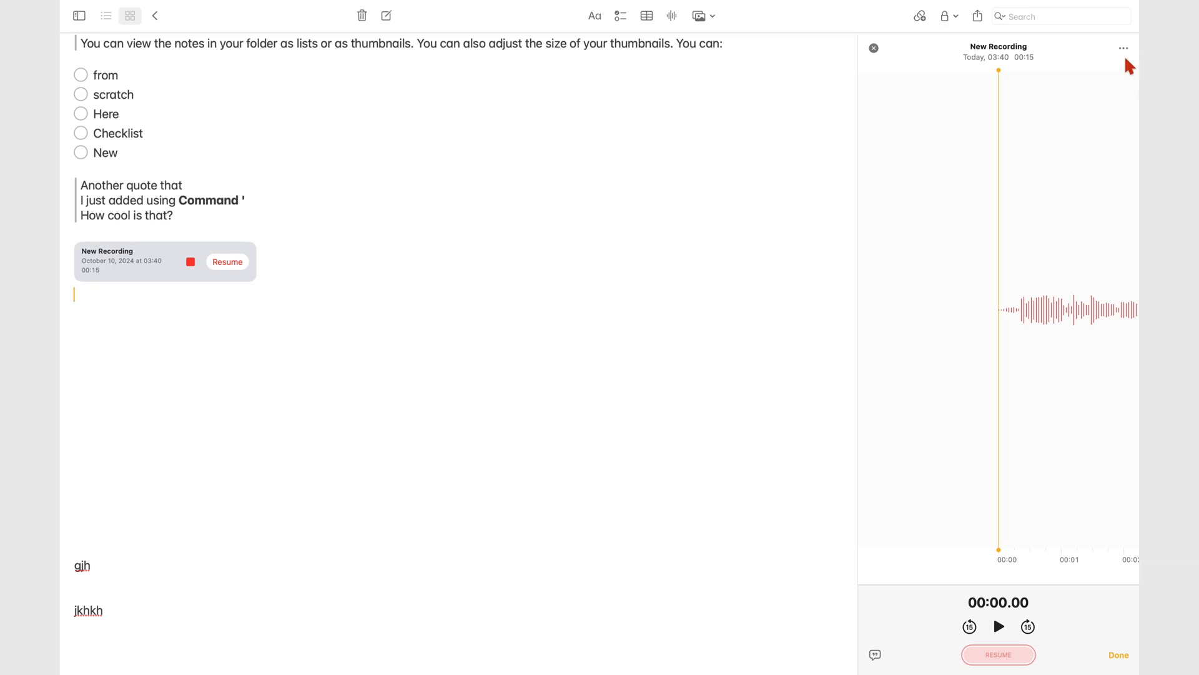
pyautogui.click(1123, 48)
pyautogui.write('No trascription')
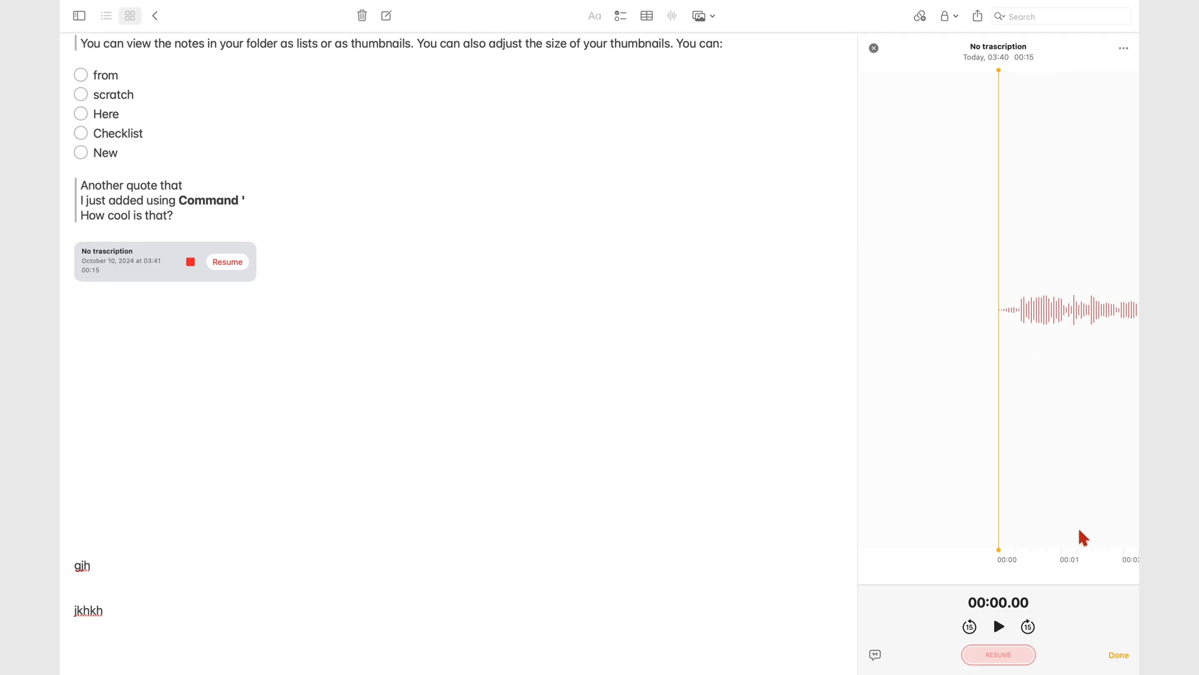
pyautogui.click(1118, 655)
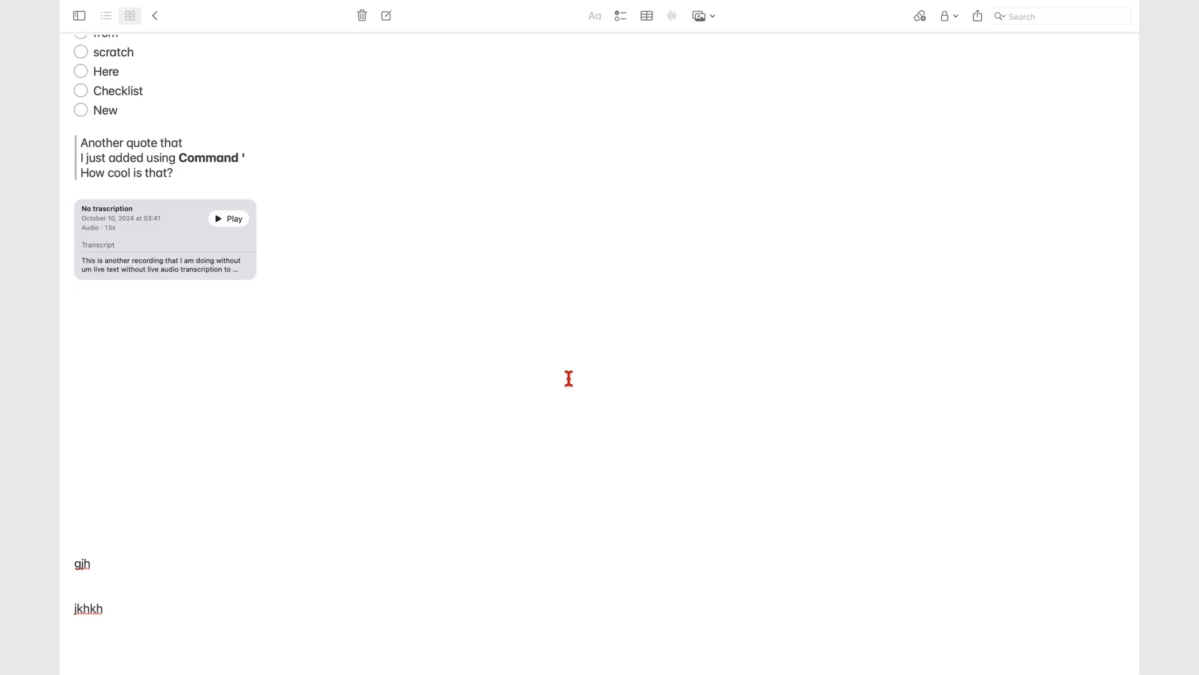
pyautogui.moveTo(226, 281)
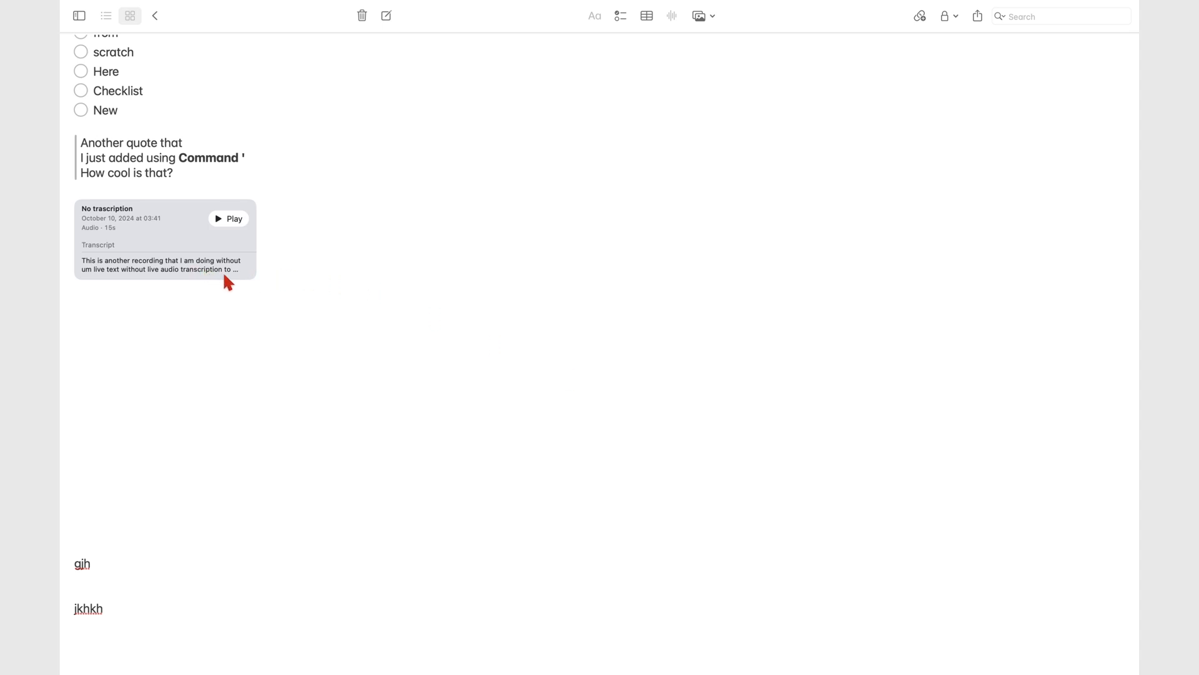
pyautogui.moveTo(176, 276)
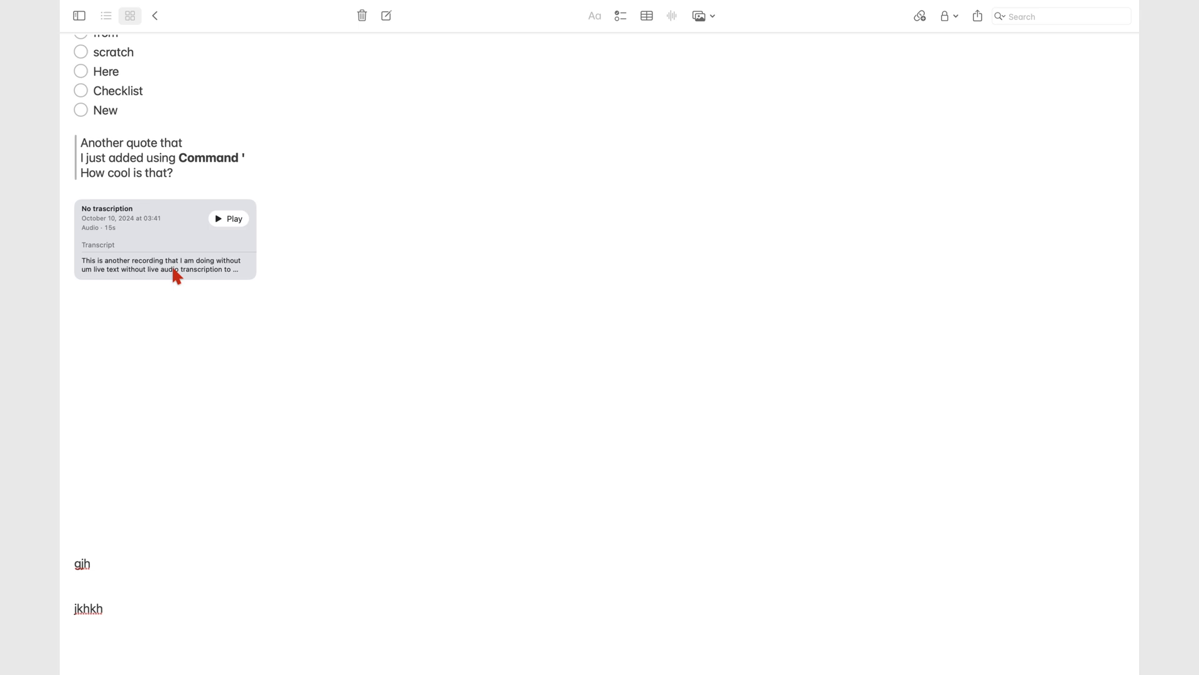
# Play and pause the No trascription recording from its card.
pyautogui.click(229, 218)
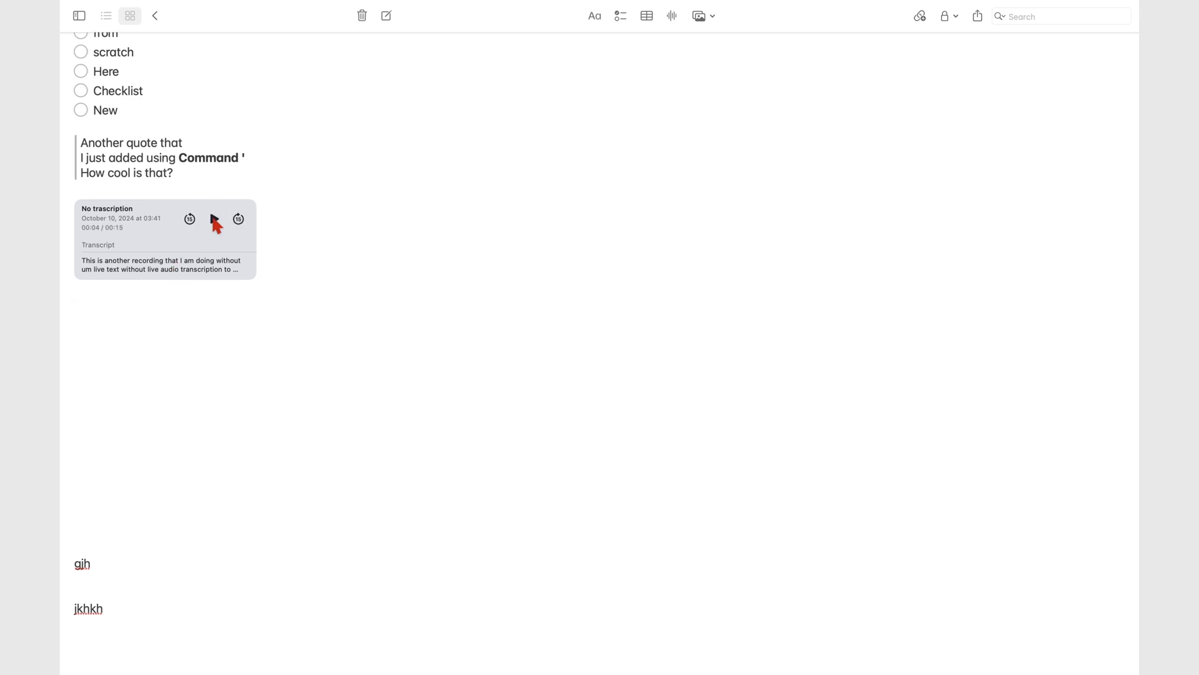
pyautogui.click(215, 220)
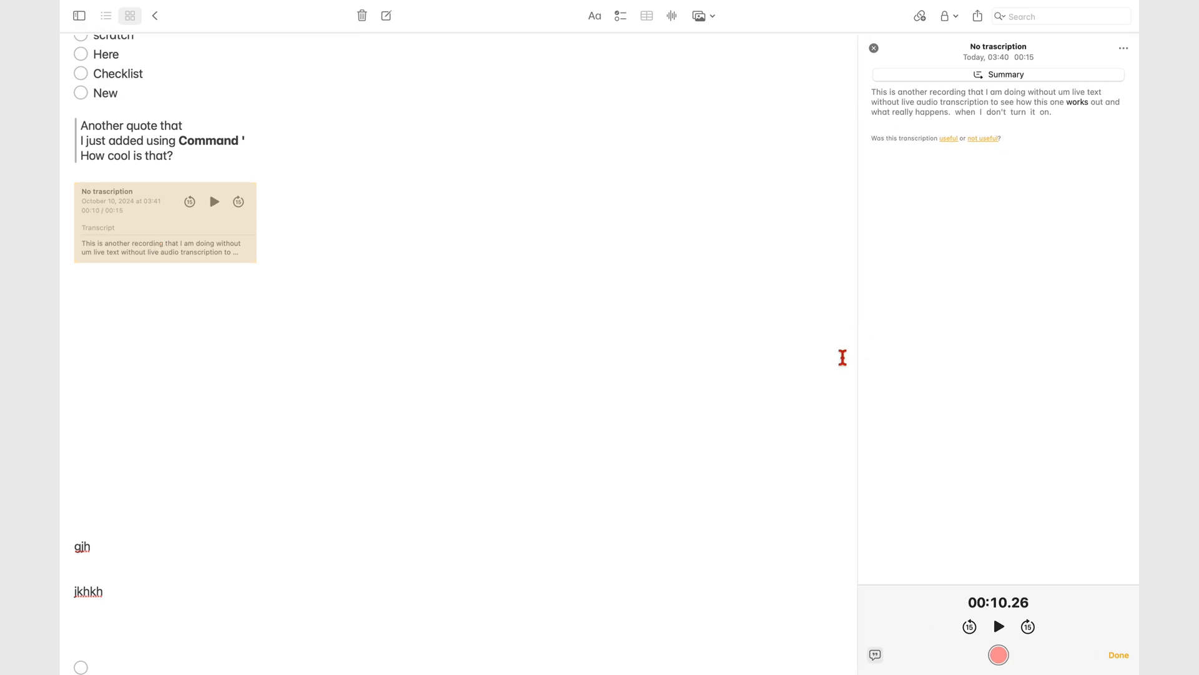
pyautogui.moveTo(986, 227)
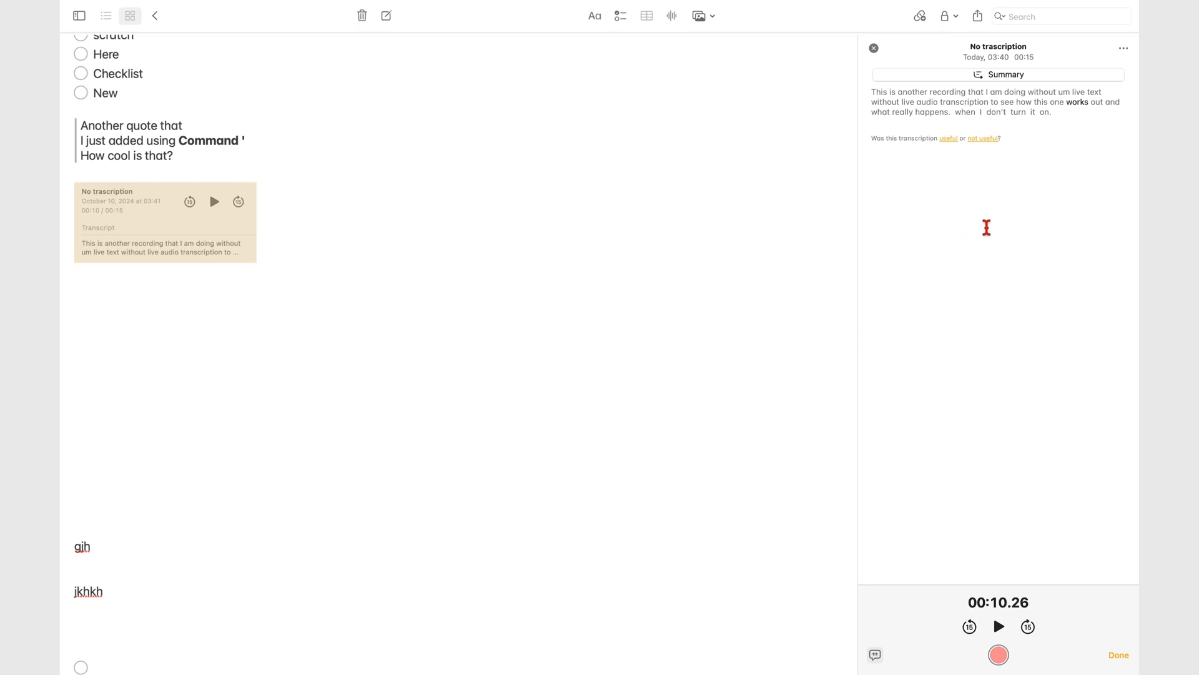
# Open the ••• options menu for the 'No trascription' recording beside its transcript.
pyautogui.click(1123, 48)
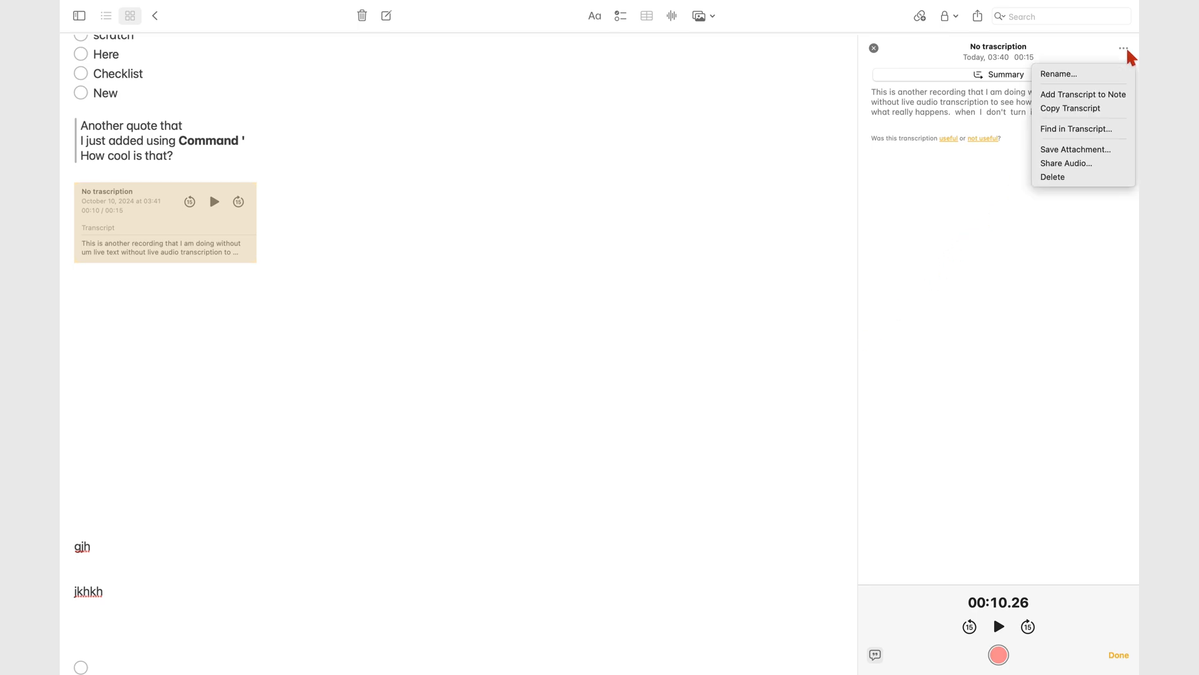
pyautogui.moveTo(1053, 177)
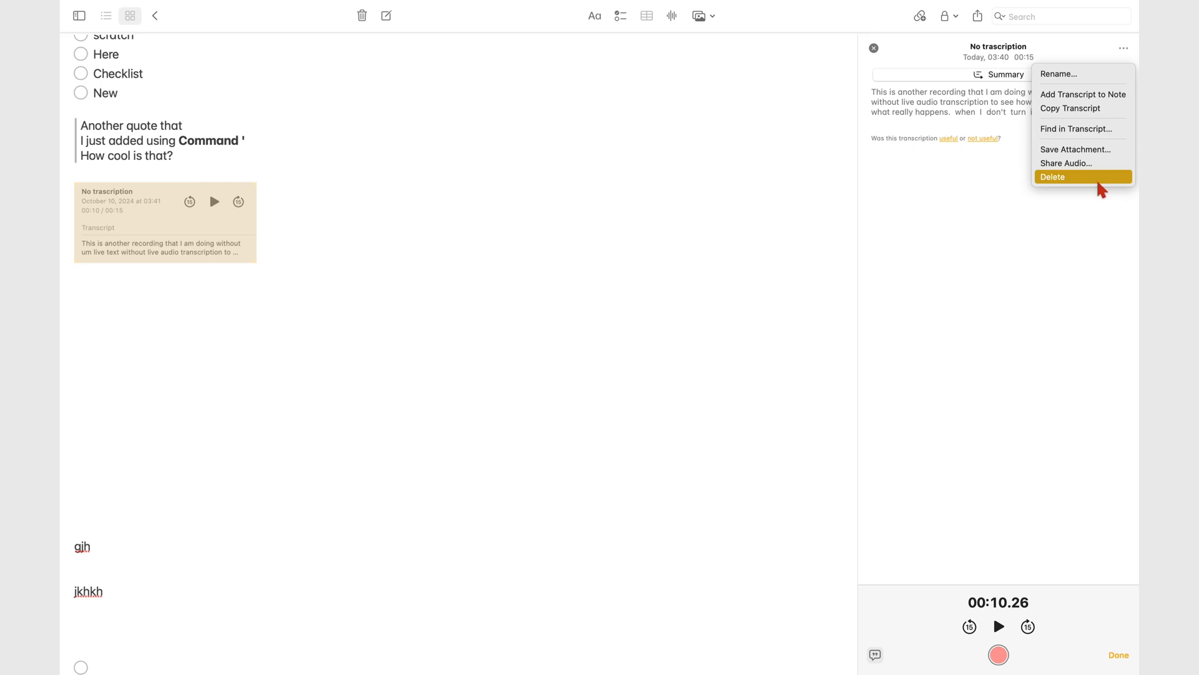
pyautogui.moveTo(1098, 183)
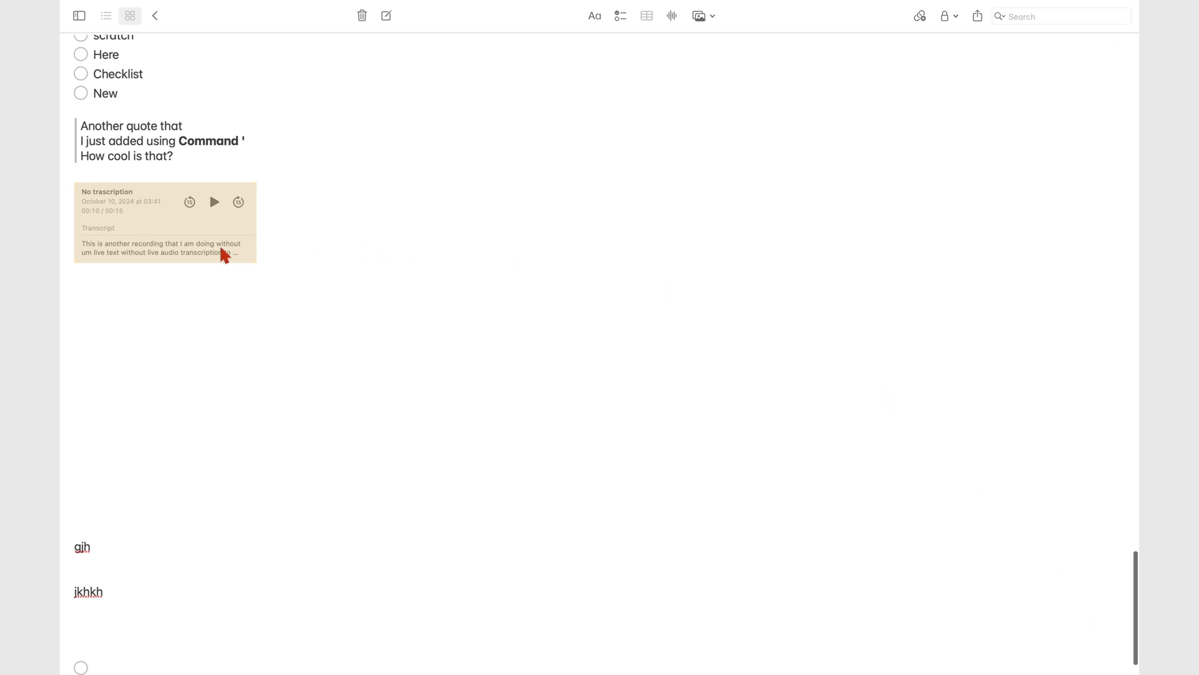
# Show the attachment context menu (Rename, Open, Quick Look) for the 'No trascription' recording.
pyautogui.rightClick(222, 249)
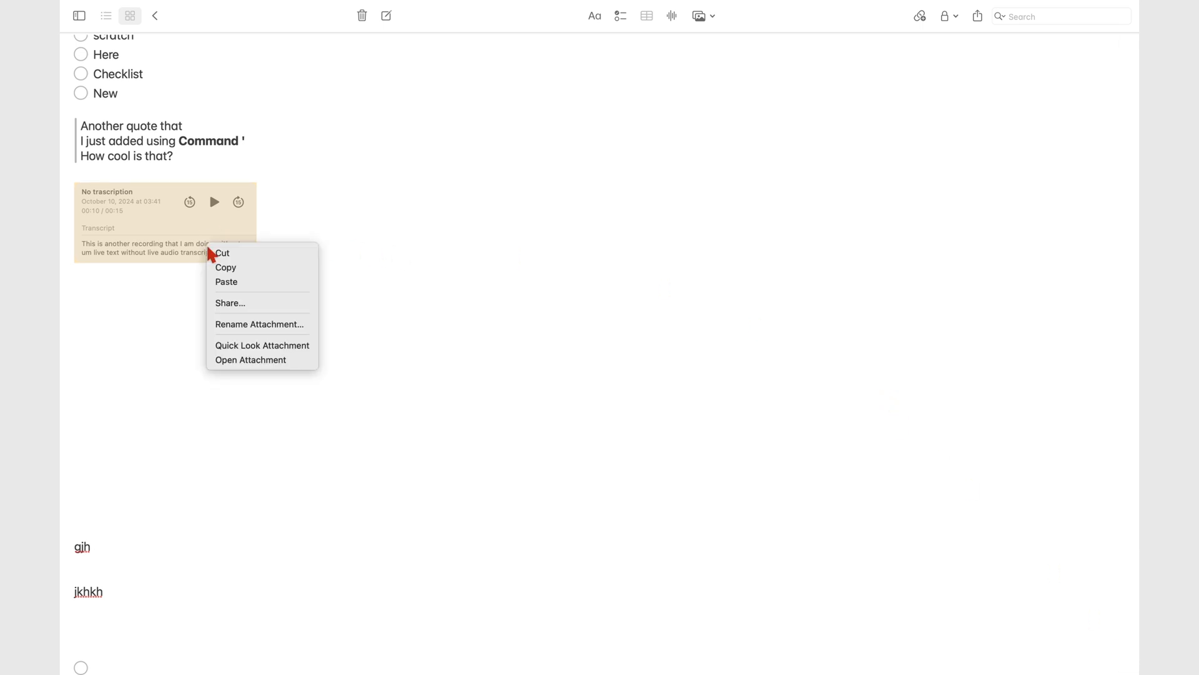
pyautogui.moveTo(260, 324)
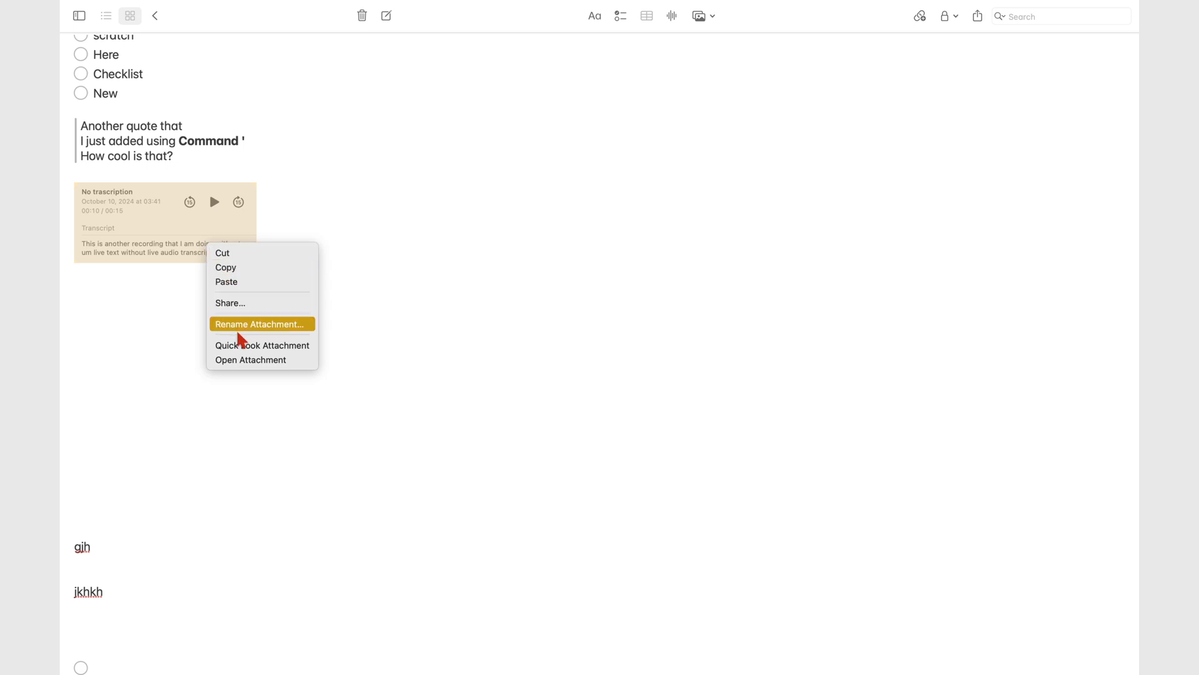
pyautogui.moveTo(249, 360)
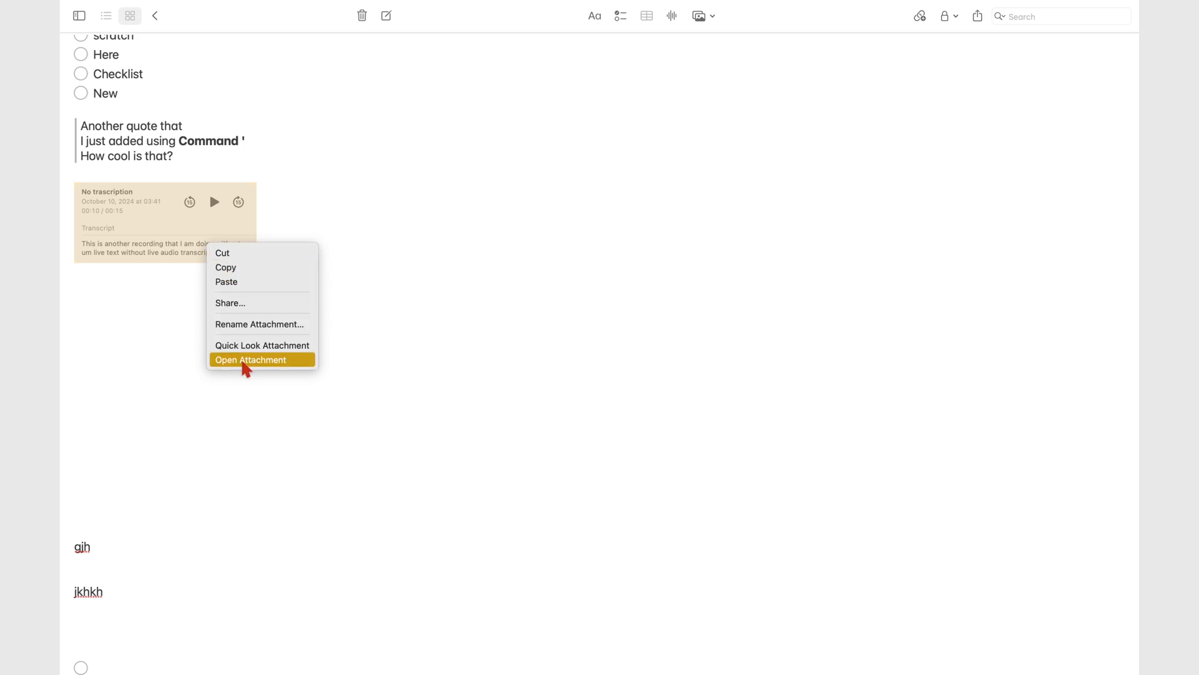
pyautogui.moveTo(254, 345)
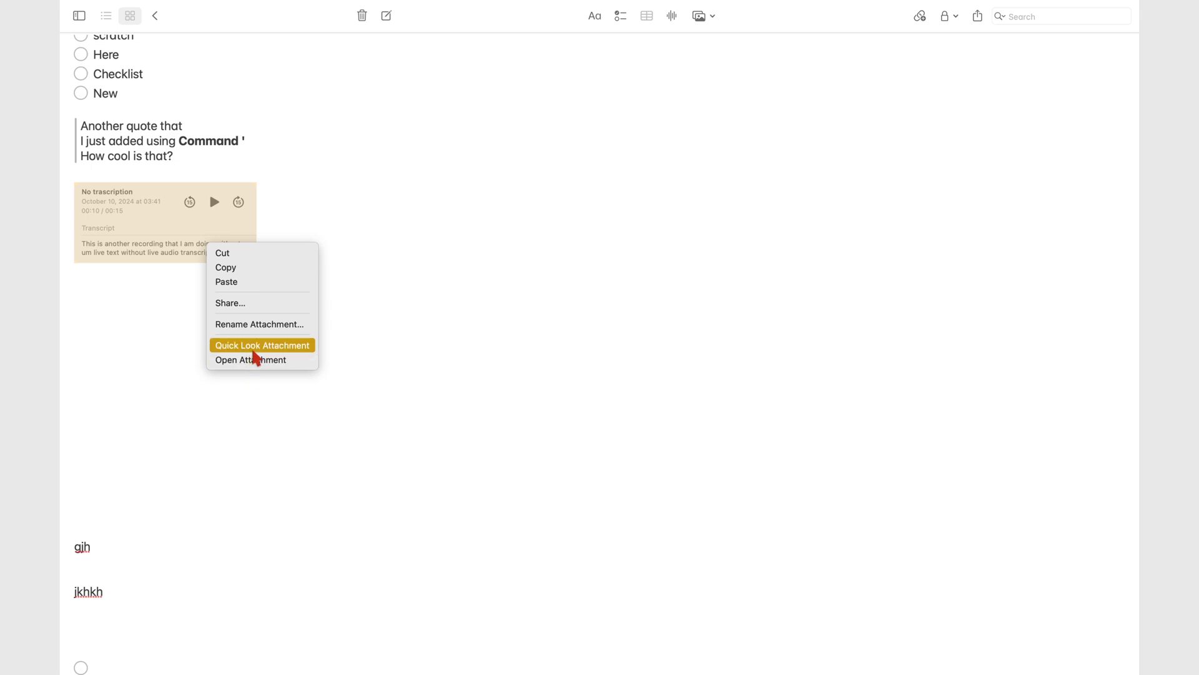